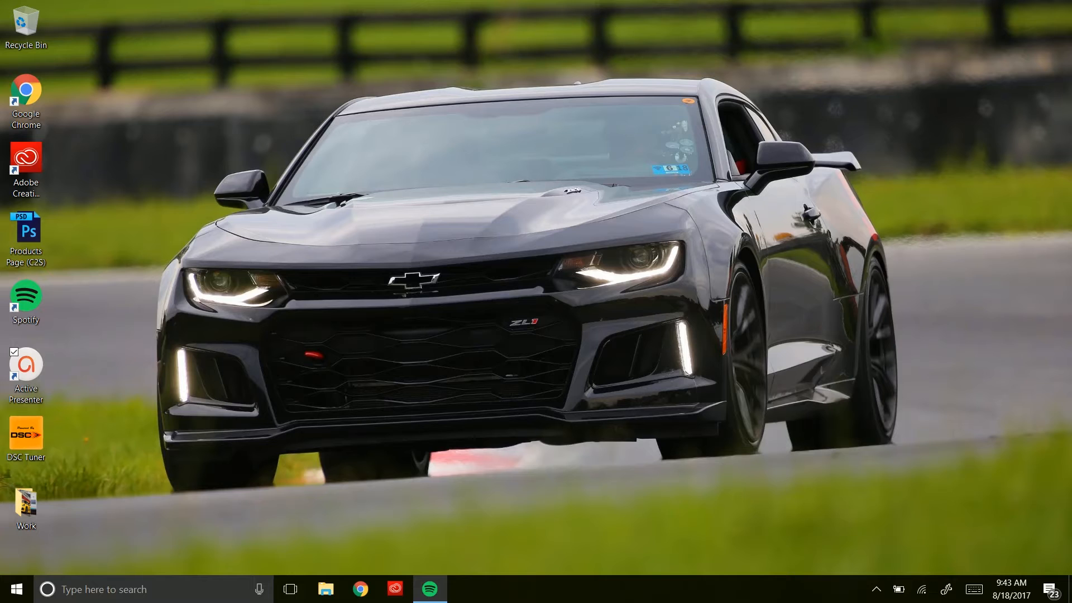
mouse_move(516, 330)
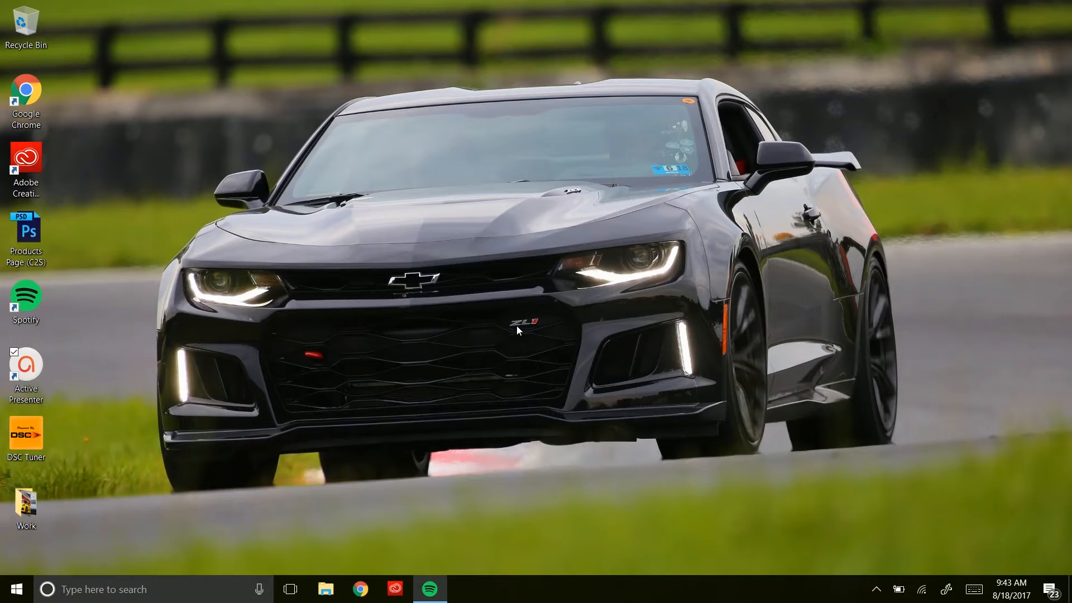
mouse_move(361, 588)
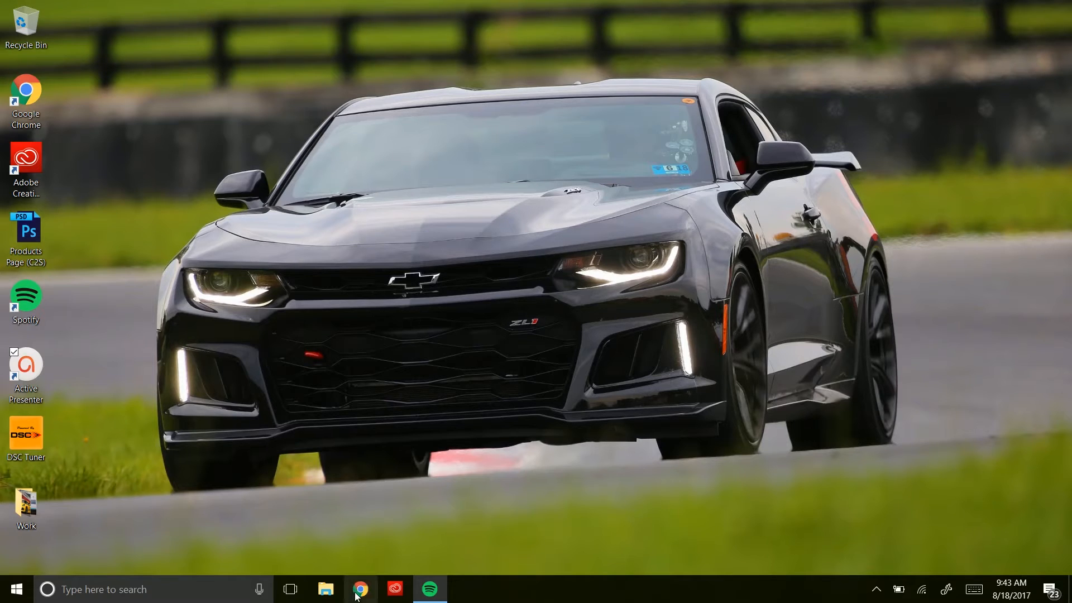
Download DSC-Utility.zip from the DSC Sport Firmware page and save it to the Desktop
left_click(361, 588)
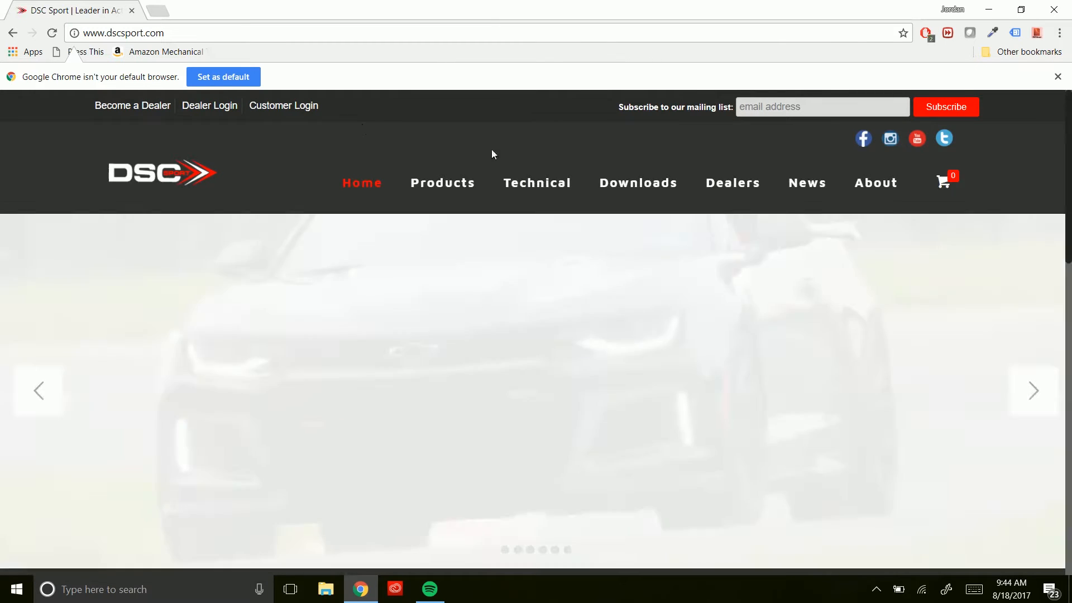
mouse_move(537, 182)
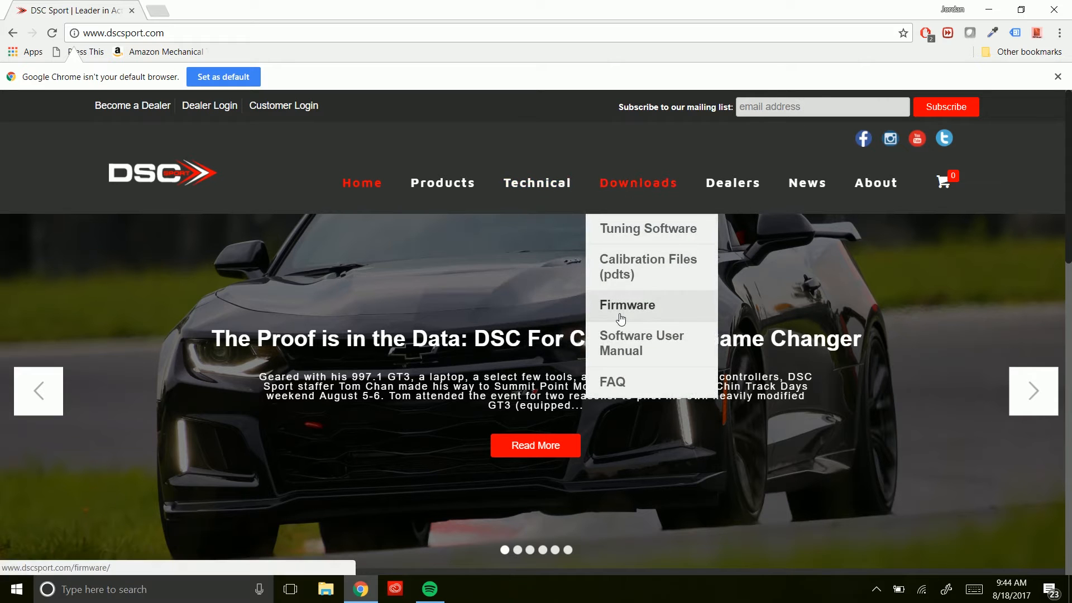
left_click(626, 305)
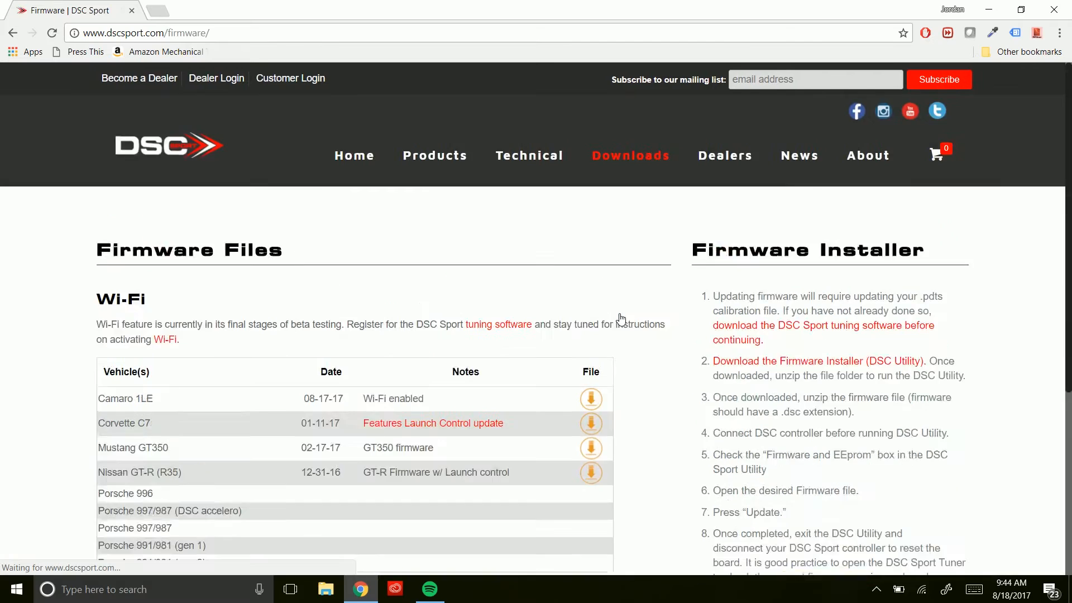
scroll("down", 3)
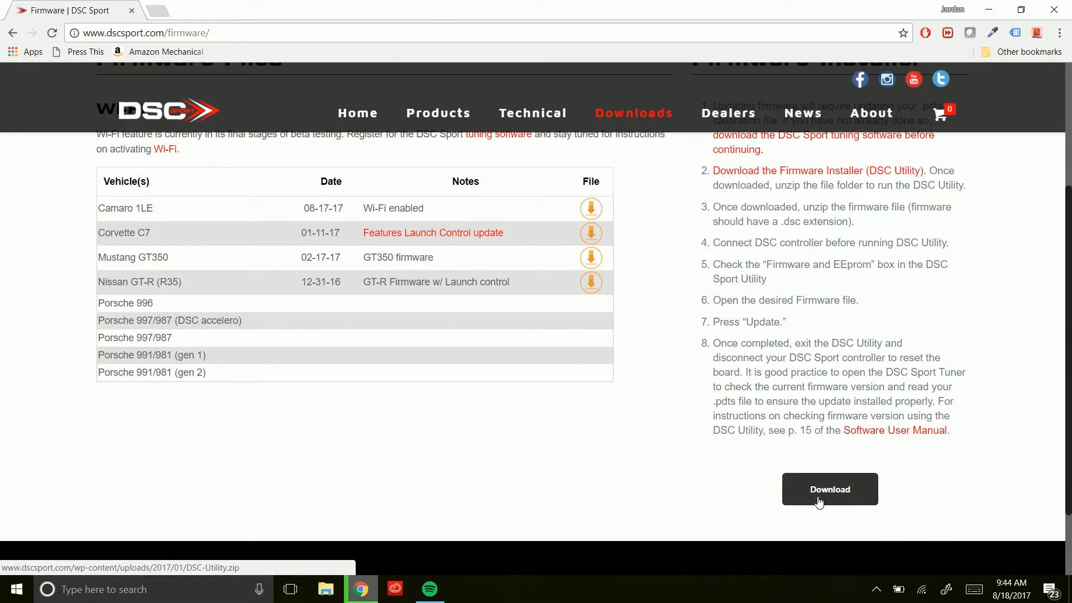
left_click(830, 489)
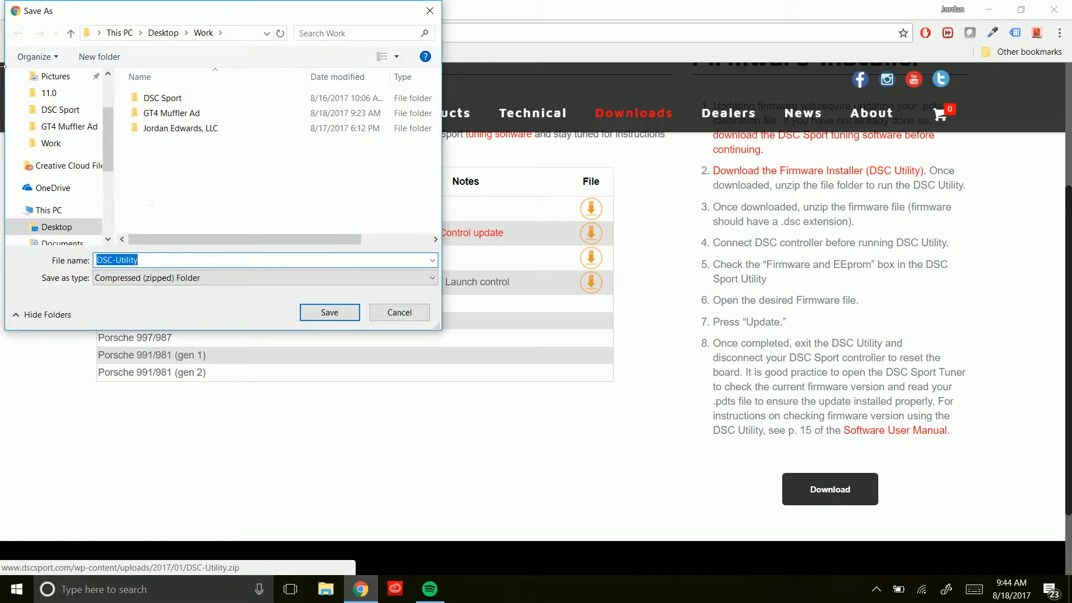
left_click(56, 227)
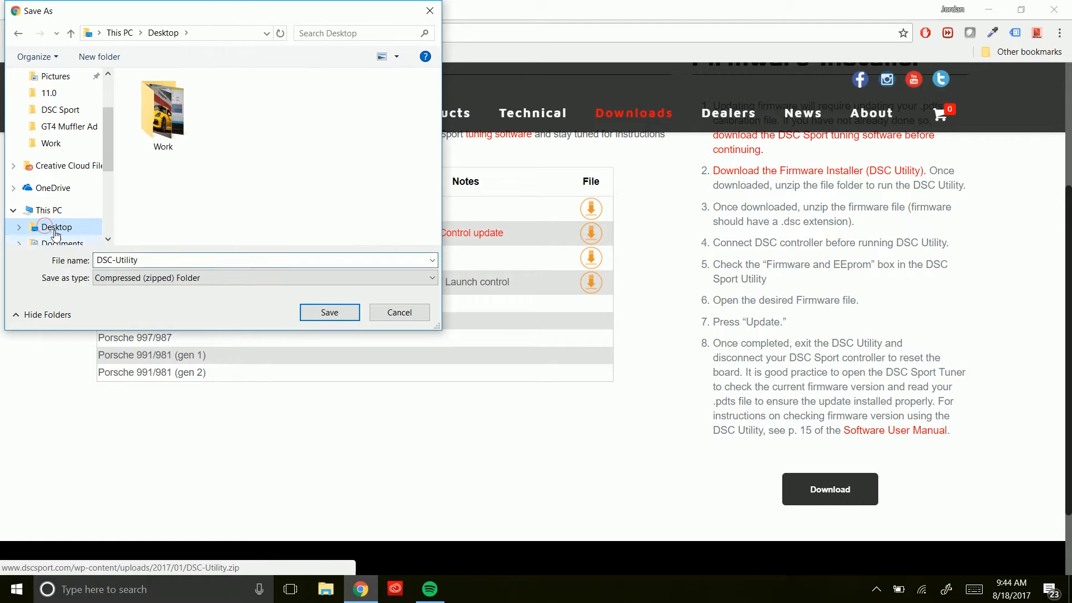
left_click(328, 311)
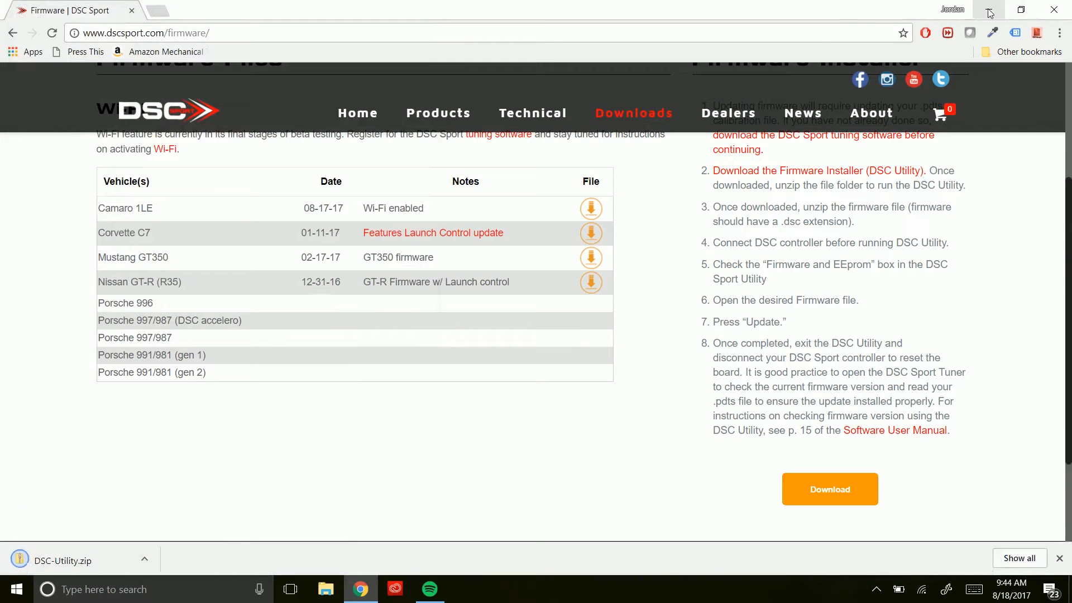
mouse_move(988, 10)
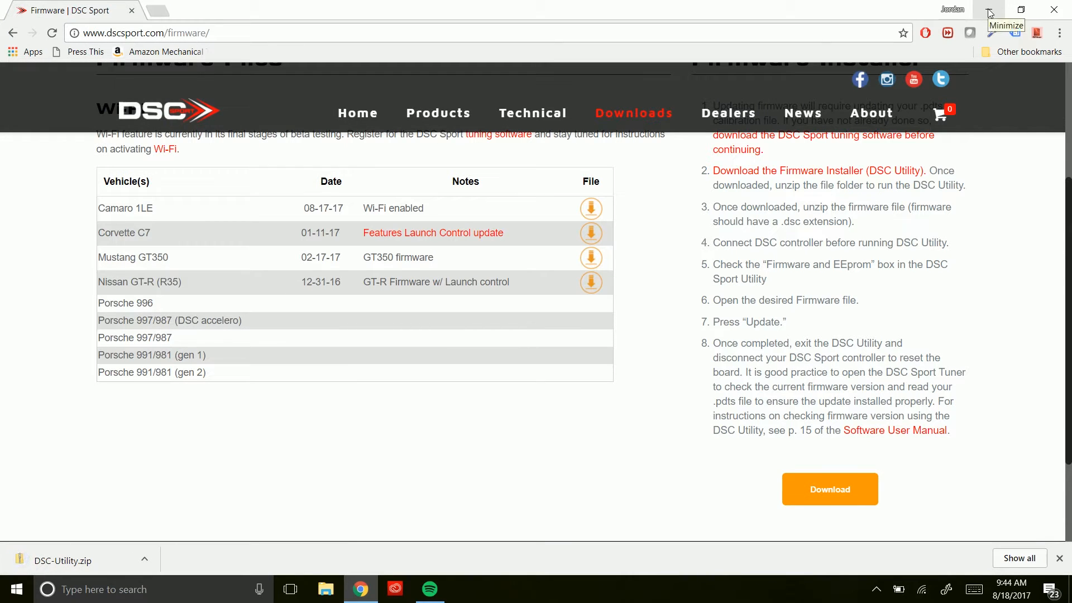
mouse_move(988, 12)
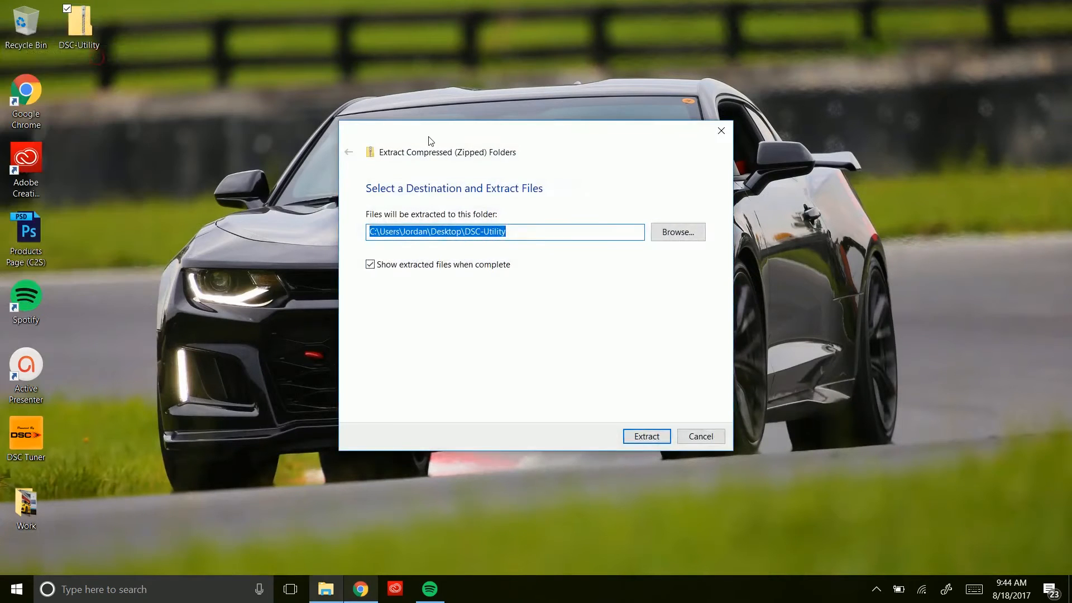
Extract the DSC-Utility zip to a desktop folder holding the DSC Utility application, then close it
left_click(645, 436)
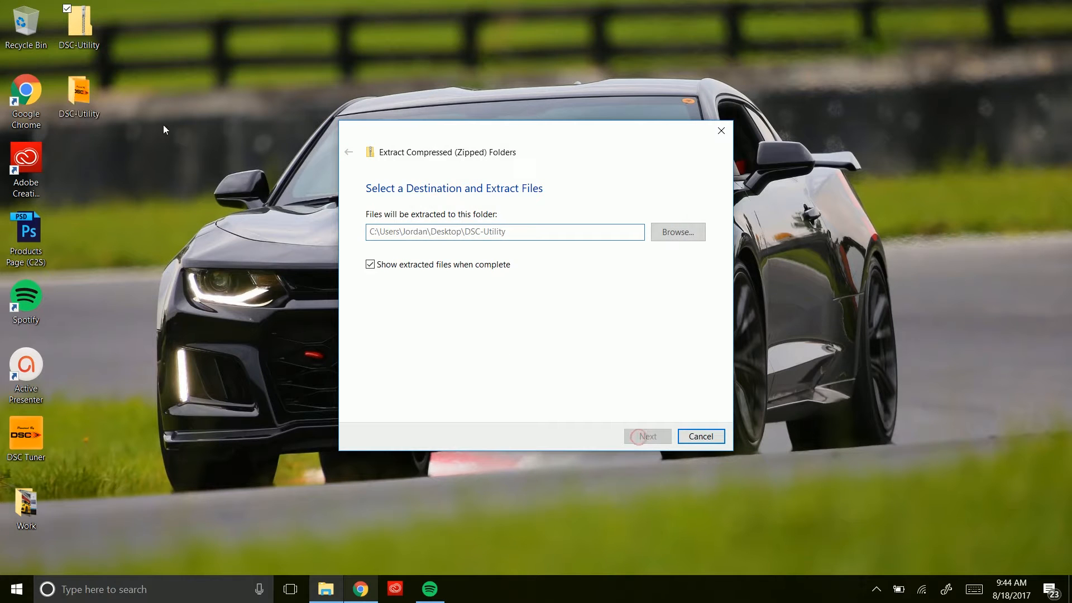
left_click(647, 436)
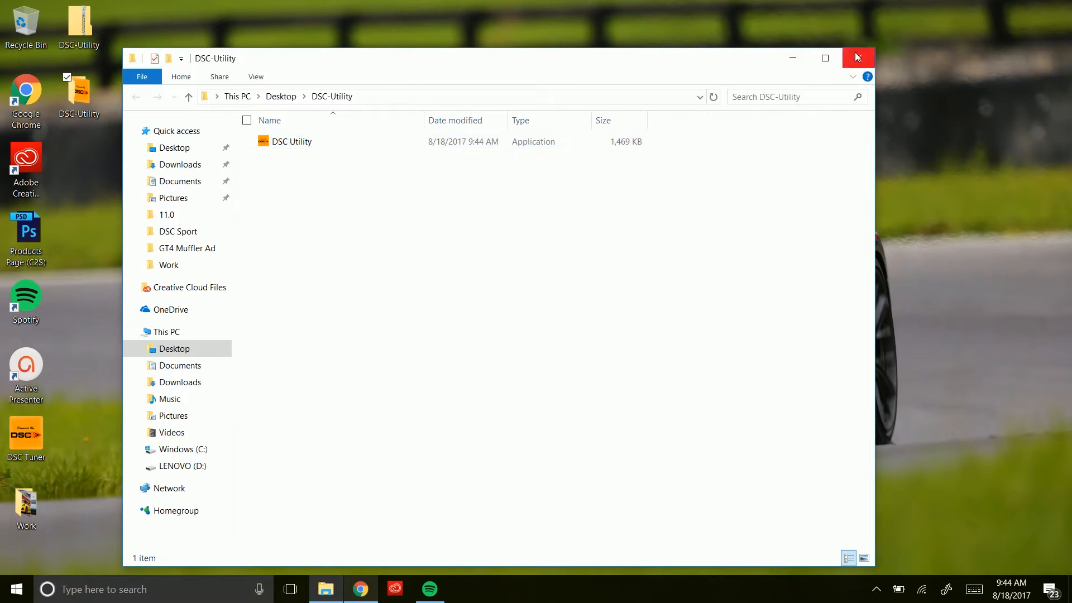
left_click(857, 57)
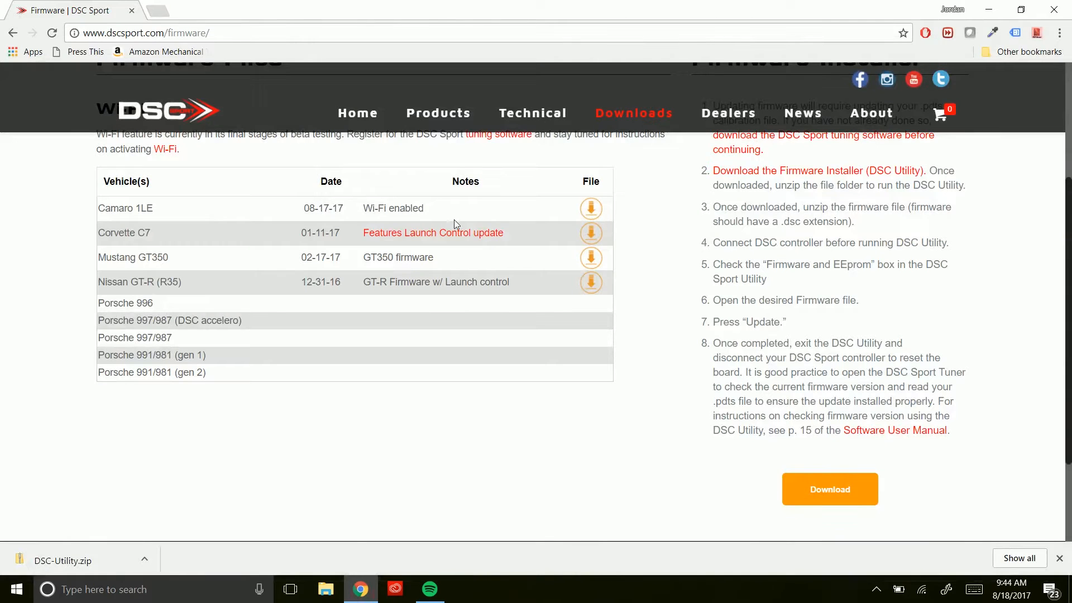
mouse_move(589, 233)
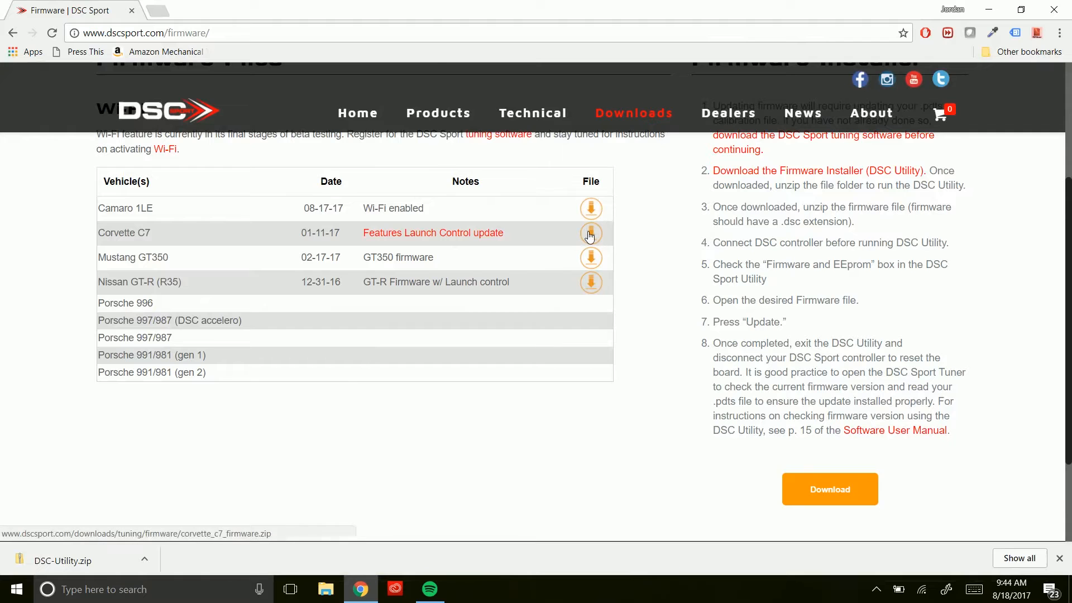
Save the corvette_c7_firmware zip from the Corvette C7 row to the Desktop
left_click(590, 233)
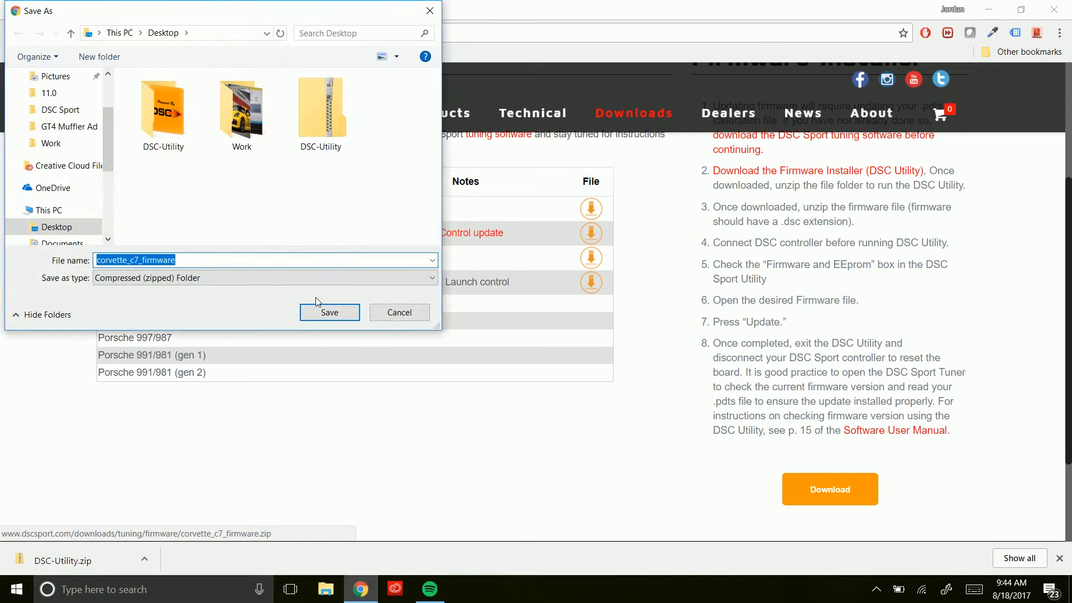
left_click(329, 311)
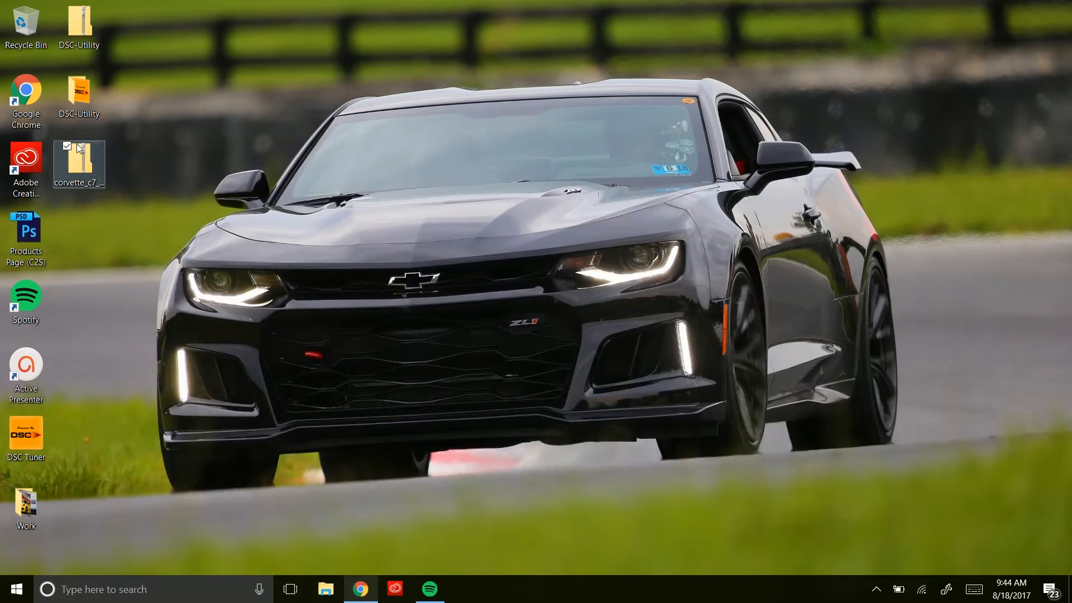
Extract All on corvette_c7_firmware.zip into its desktop folder with the .dsc file, then close it
right_click(79, 166)
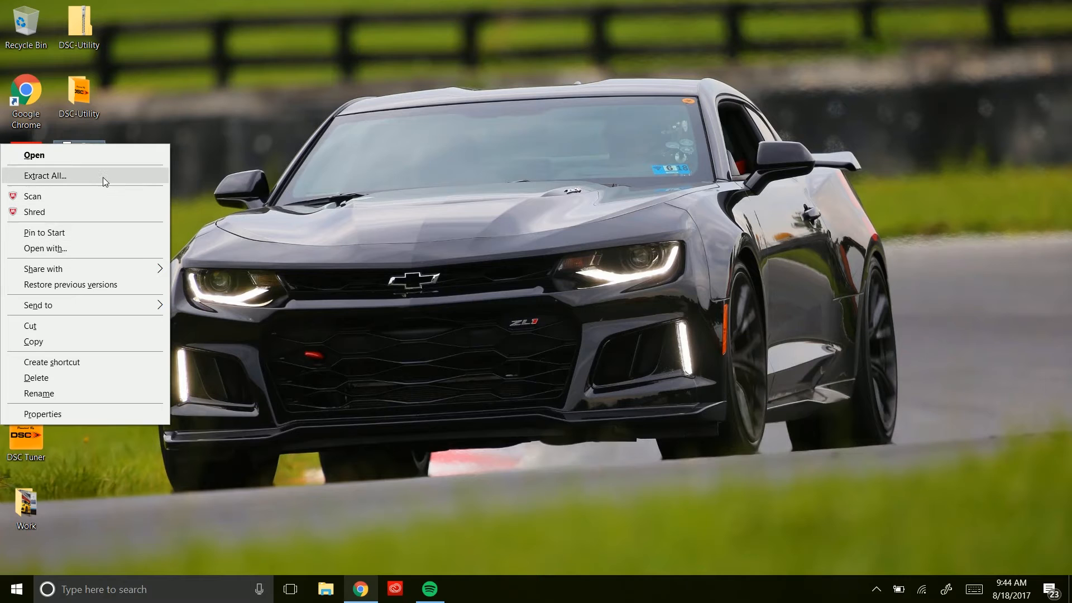
left_click(45, 175)
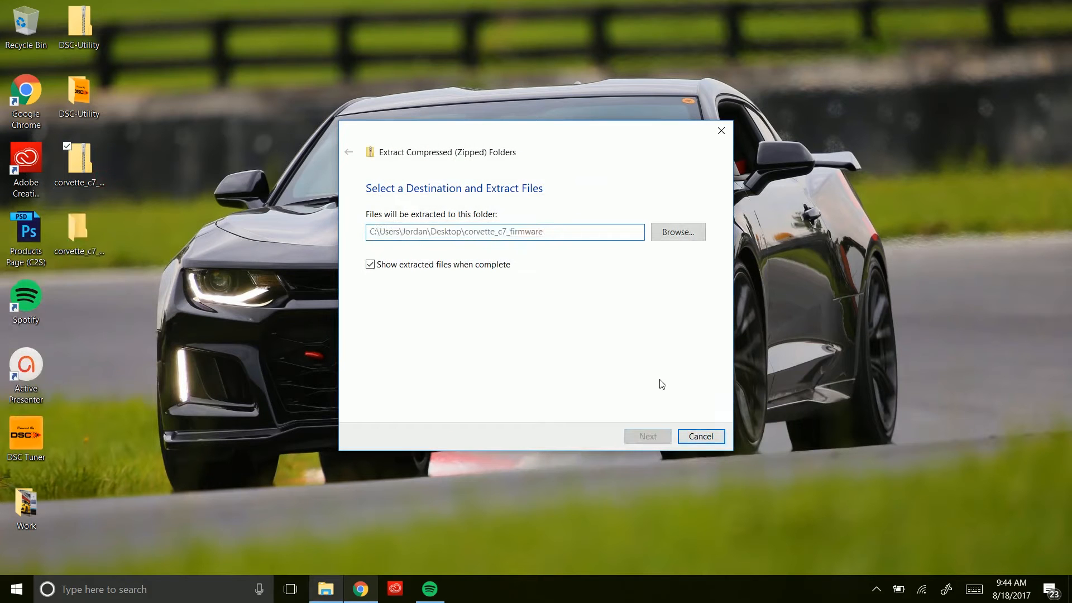
left_click(646, 437)
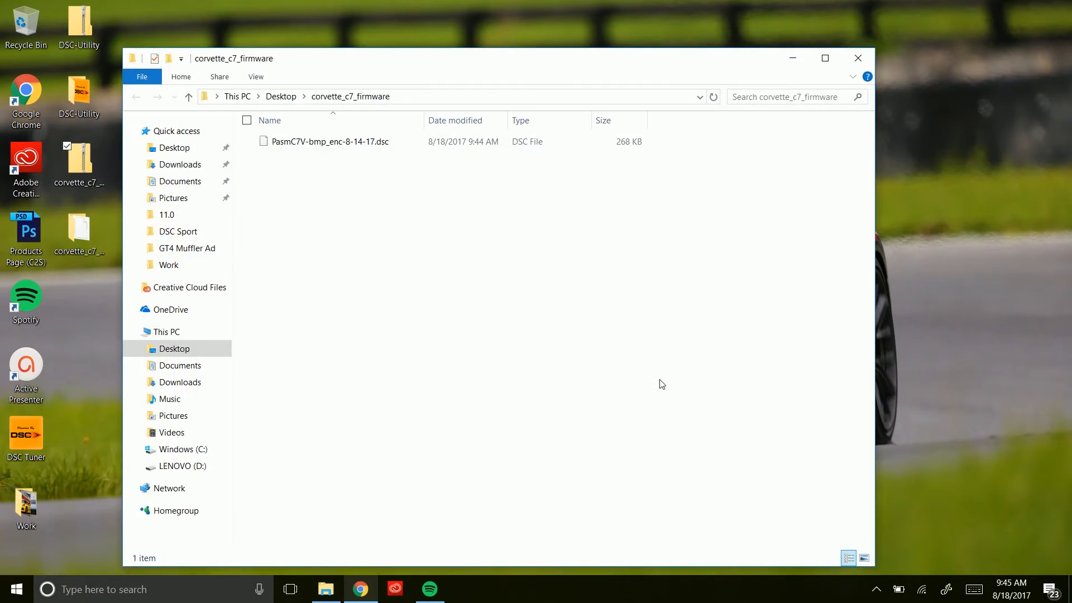
mouse_move(858, 58)
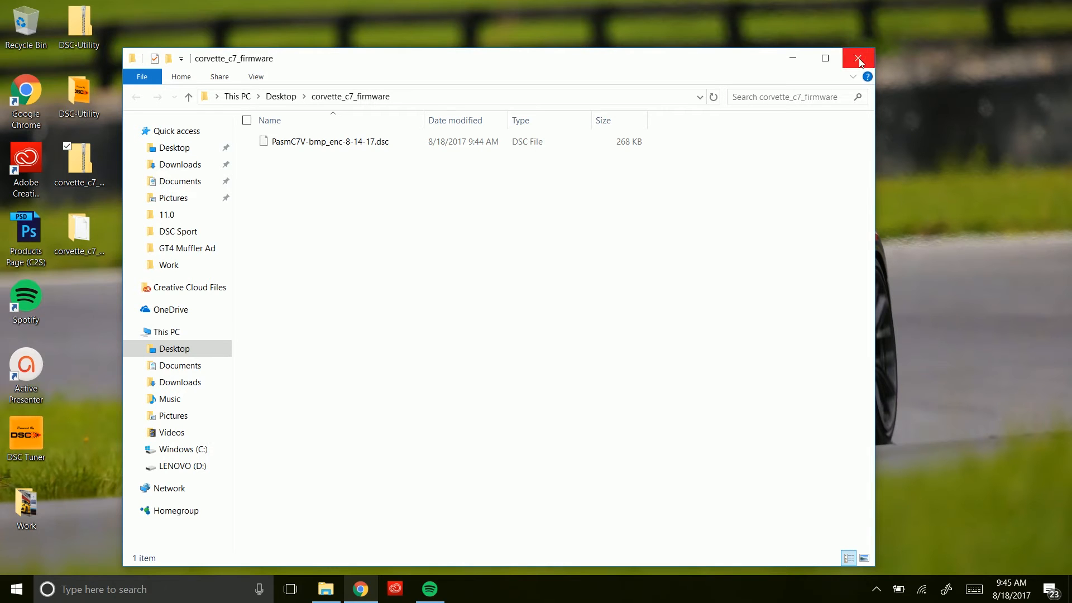
left_click(859, 58)
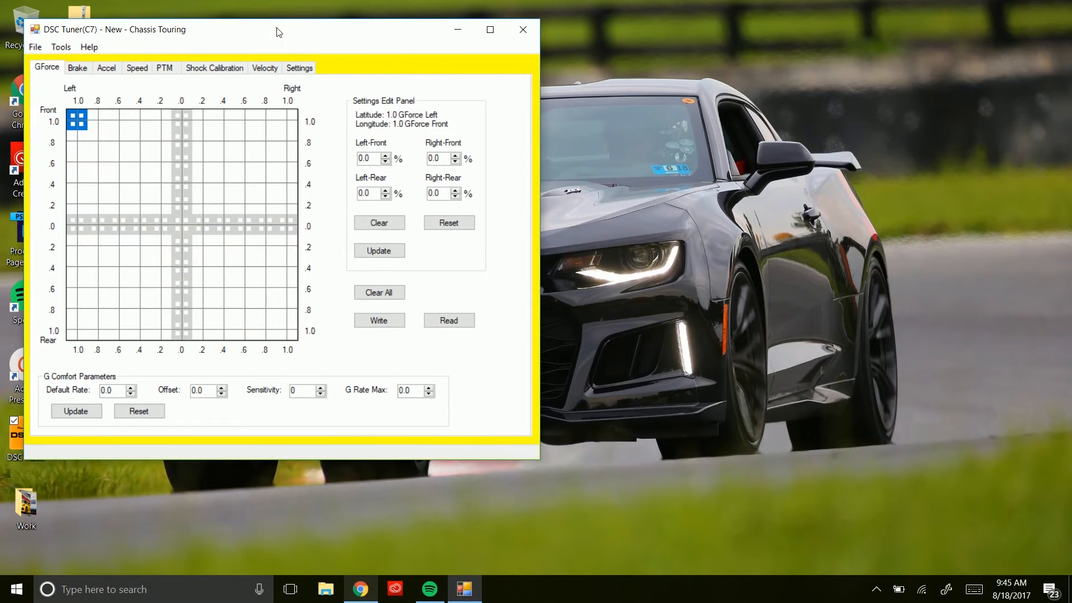
Read all 1899 settings from the controller into the GForce table, then dismiss the progress dialog
left_click(338, 96)
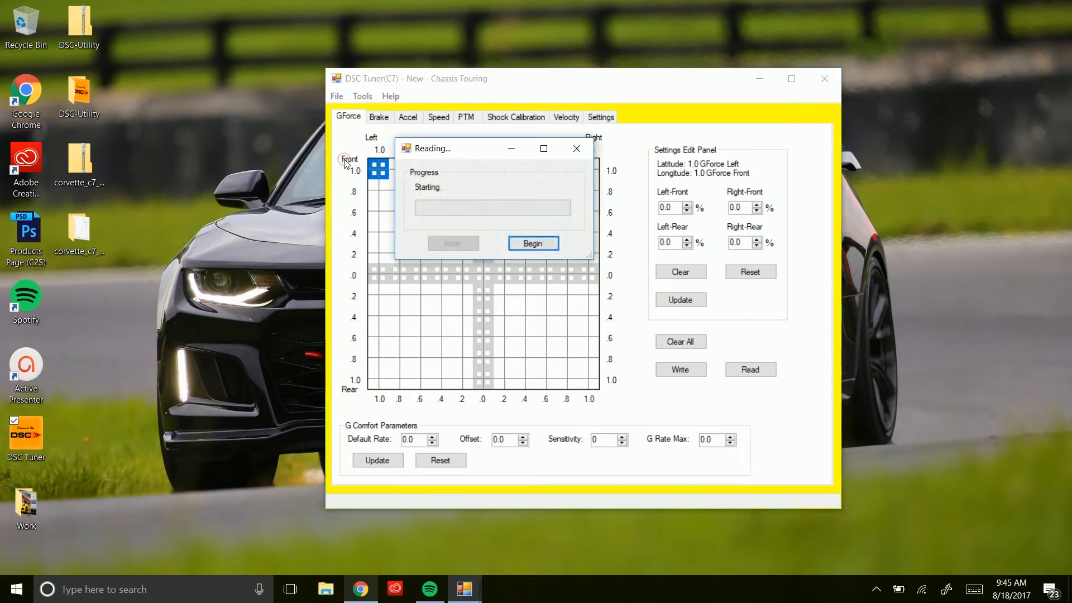
left_click(533, 243)
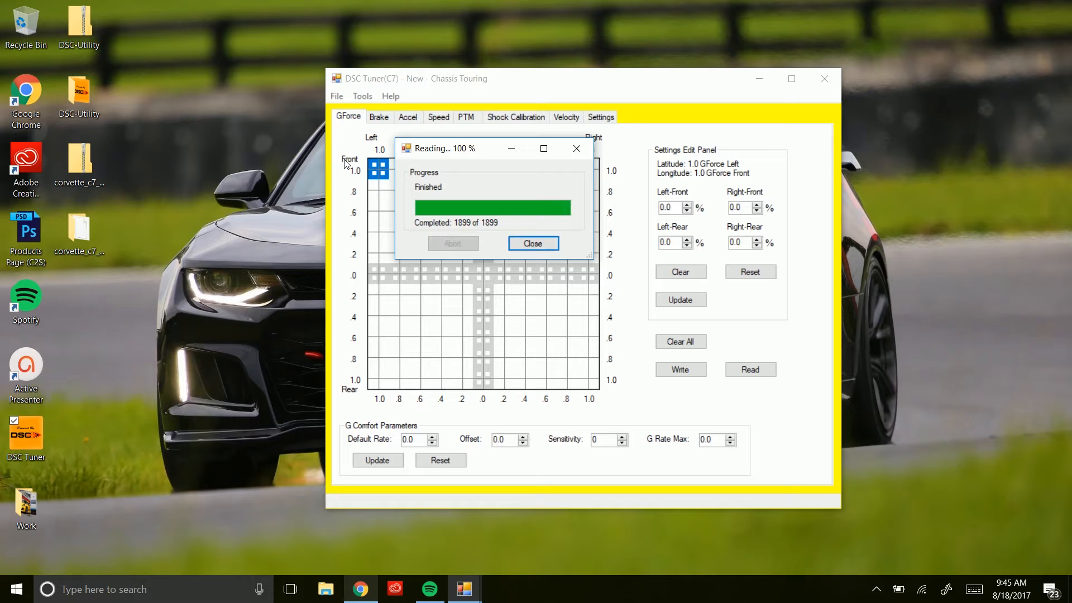
left_click(533, 243)
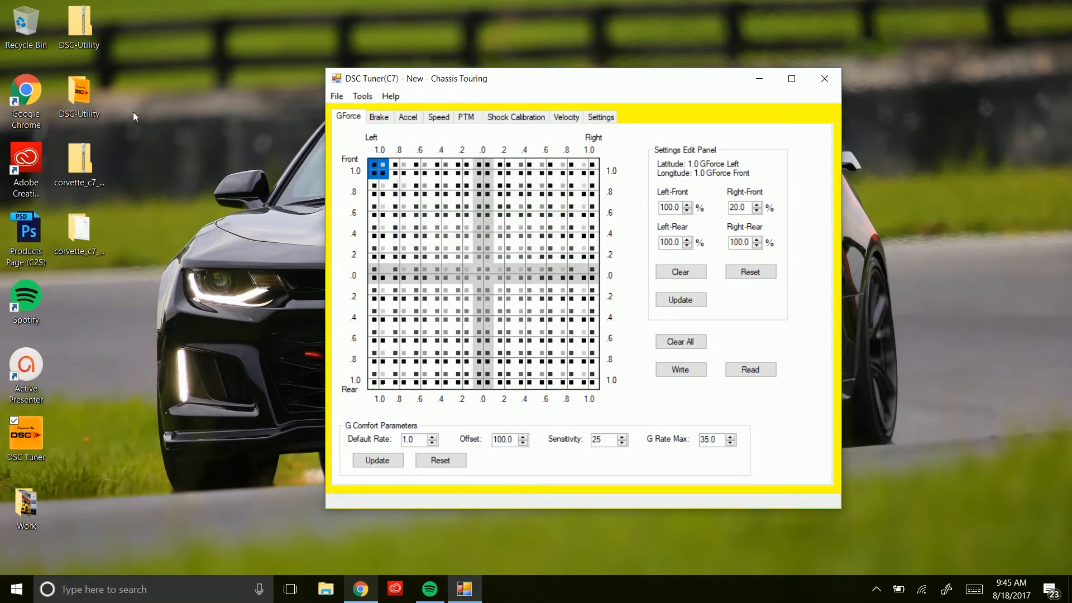
mouse_move(319, 184)
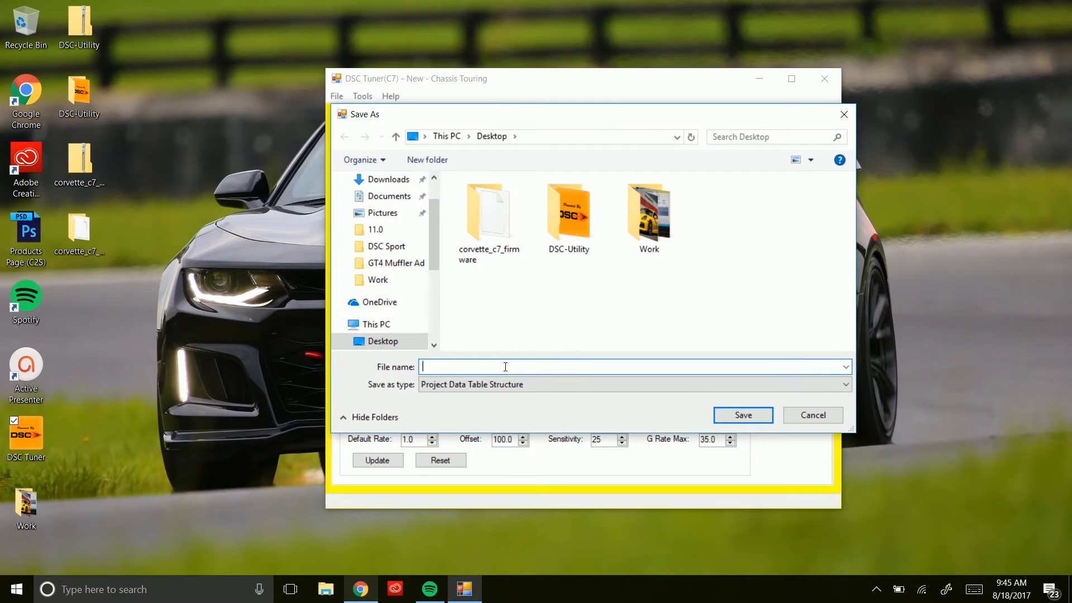
Save the settings to the Desktop as favorite-pdts-file.pdts and close DSC Tuner
type("favorite-pdts")
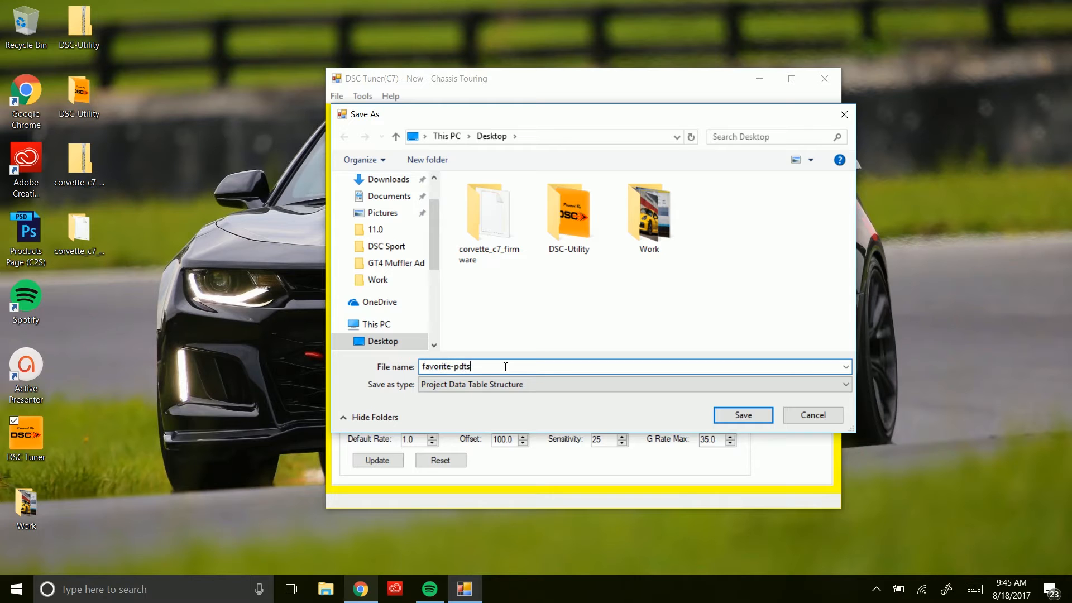
left_click(743, 415)
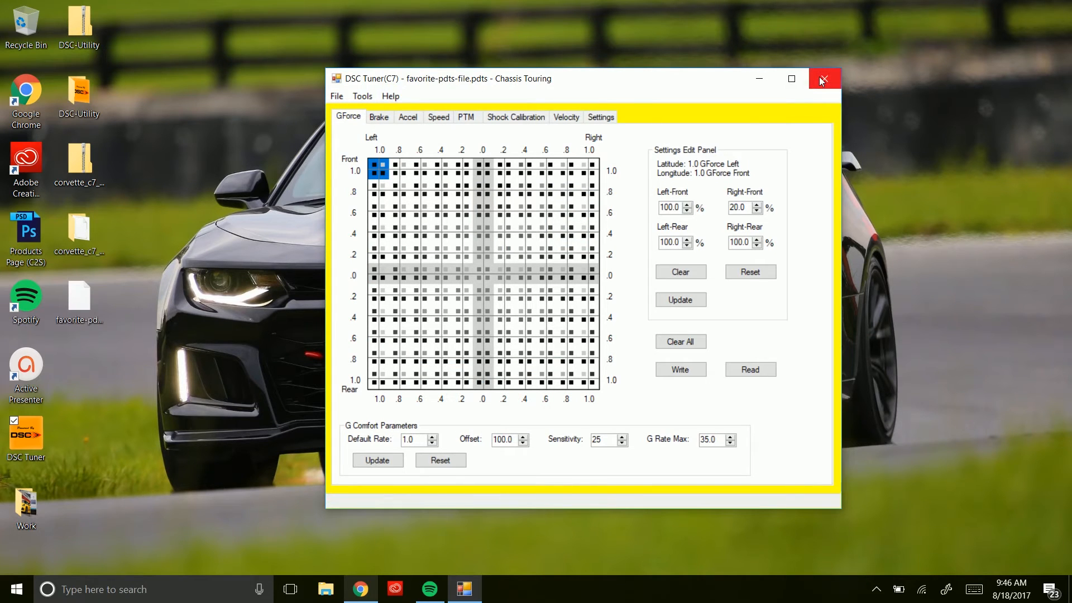
left_click(824, 78)
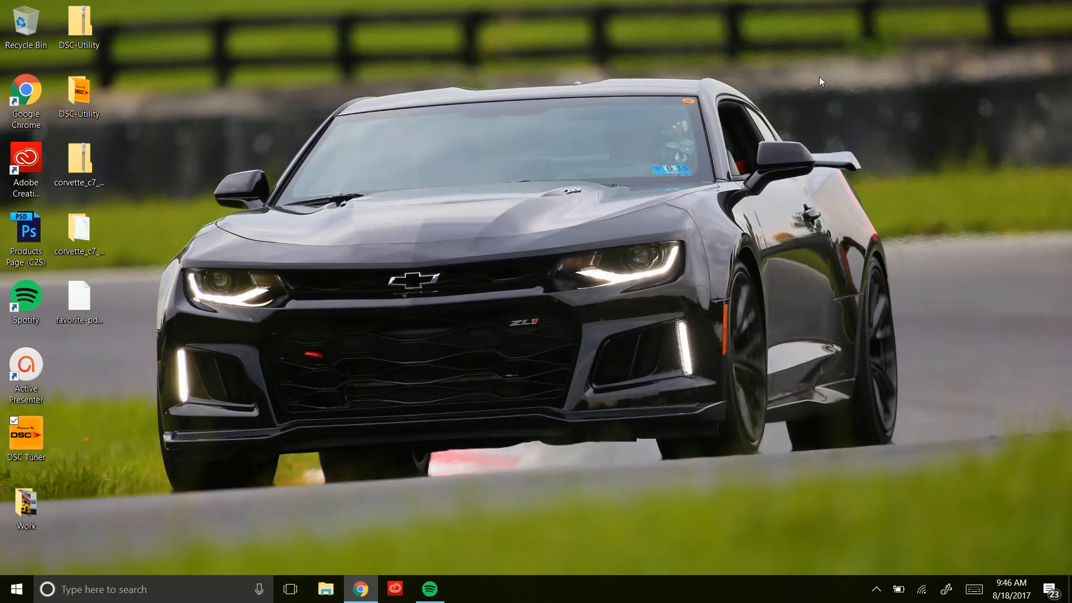
mouse_move(140, 115)
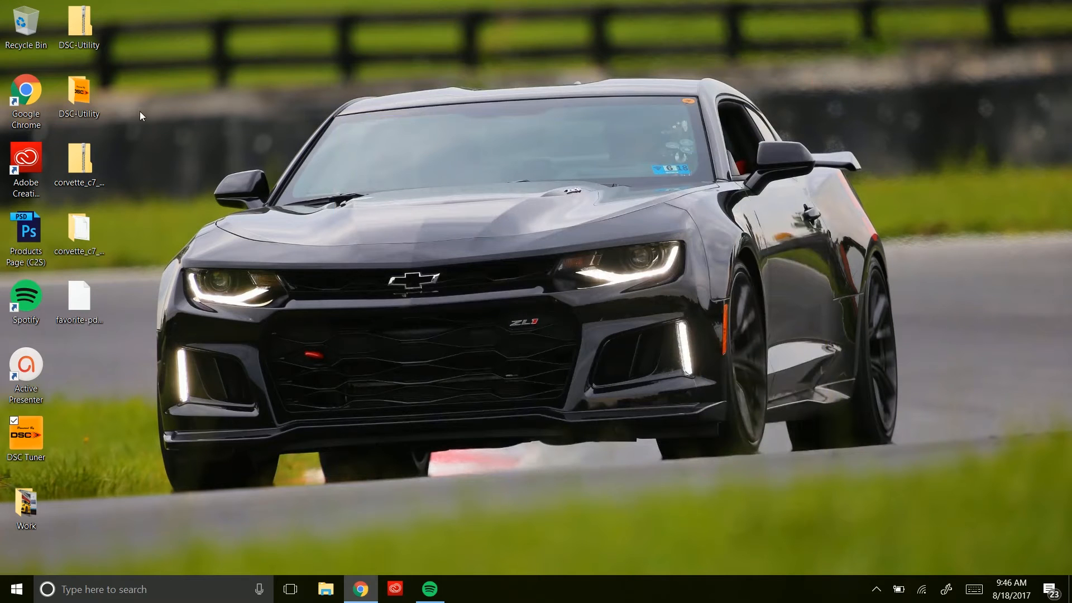
Start DSC Utility from its desktop icon until it opens reporting no DSC device connected
double_click(78, 90)
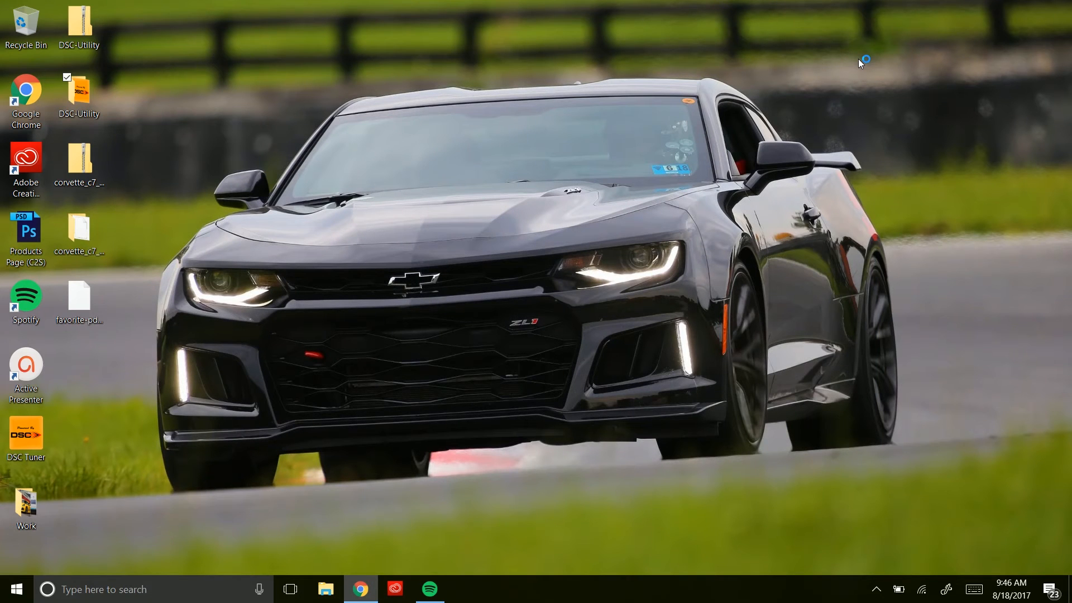
mouse_move(400, 269)
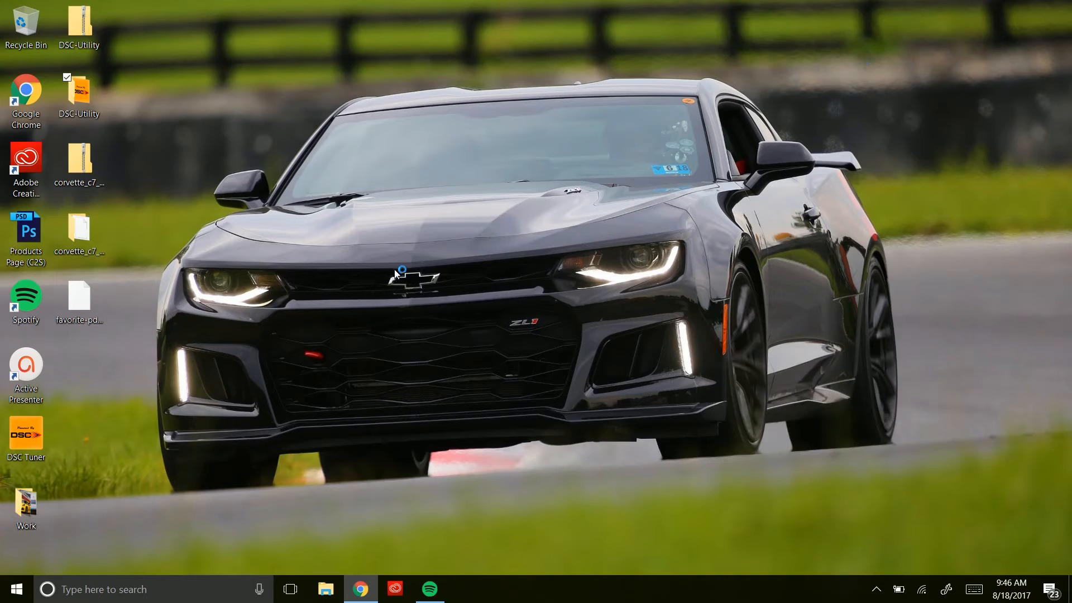
mouse_move(492, 258)
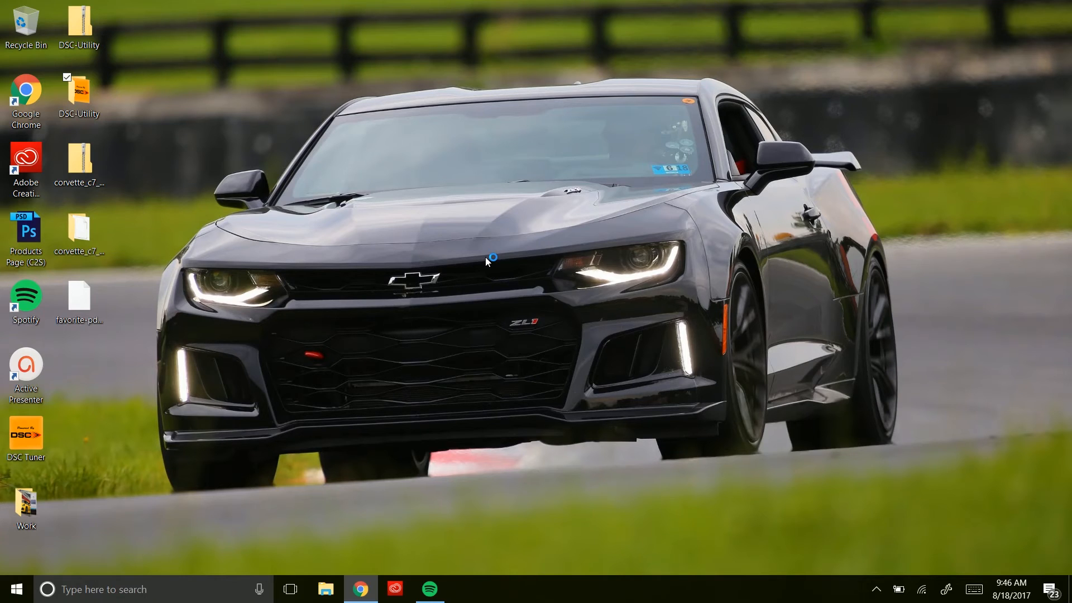
double_click(79, 90)
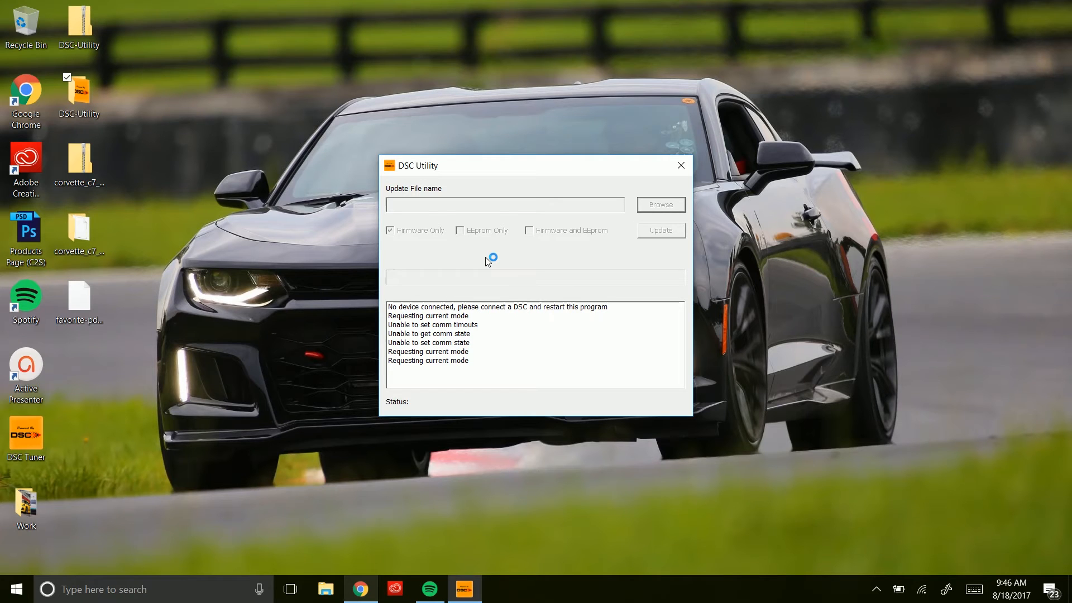
mouse_move(464, 304)
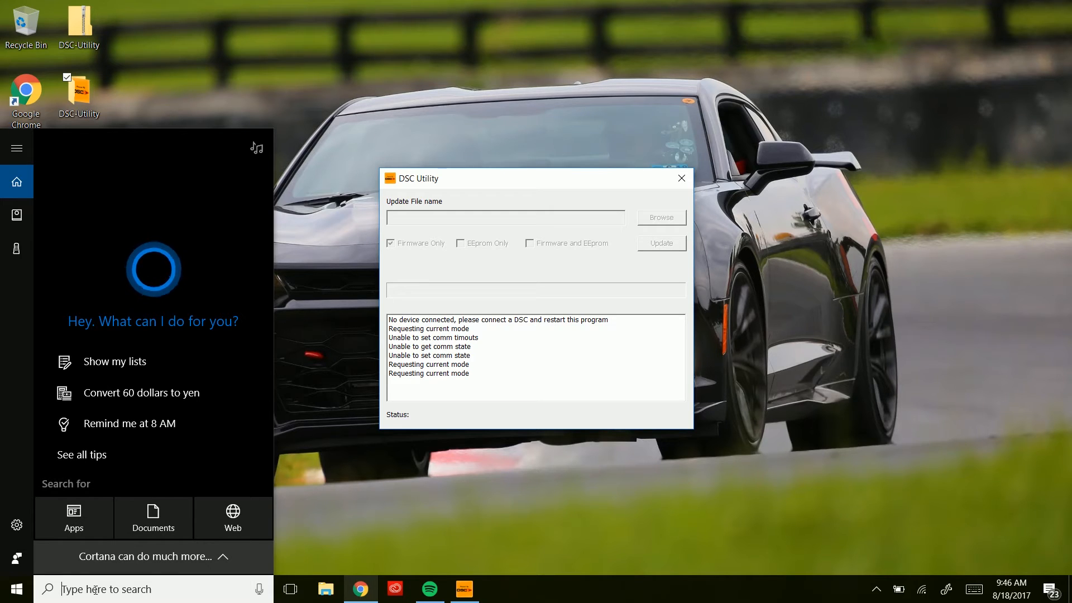
Search Windows for 'device manager' and launch Device Manager from the best match
type("device manager")
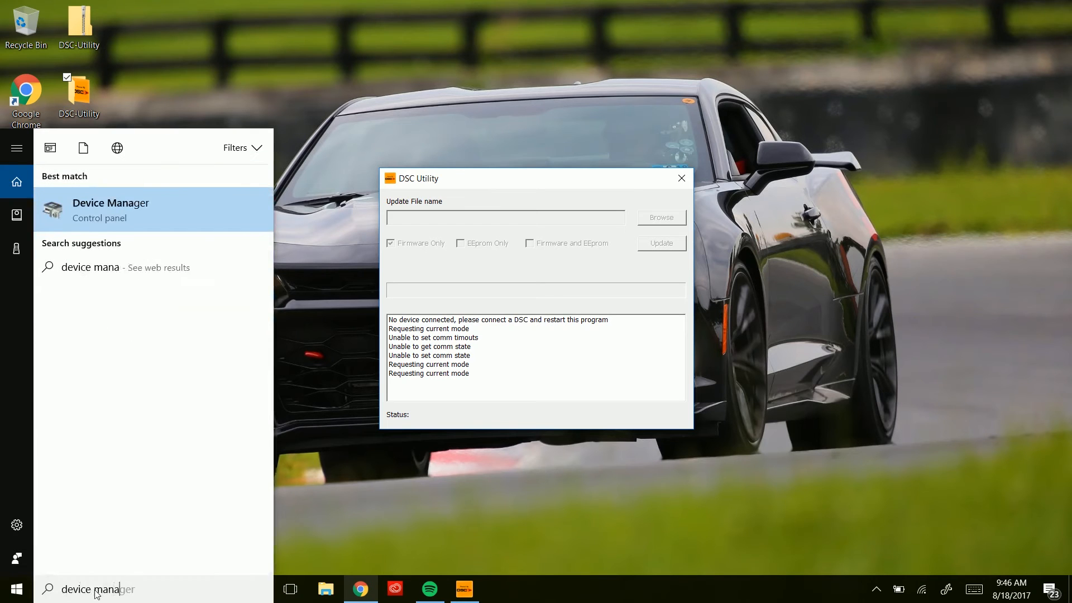
left_click(111, 209)
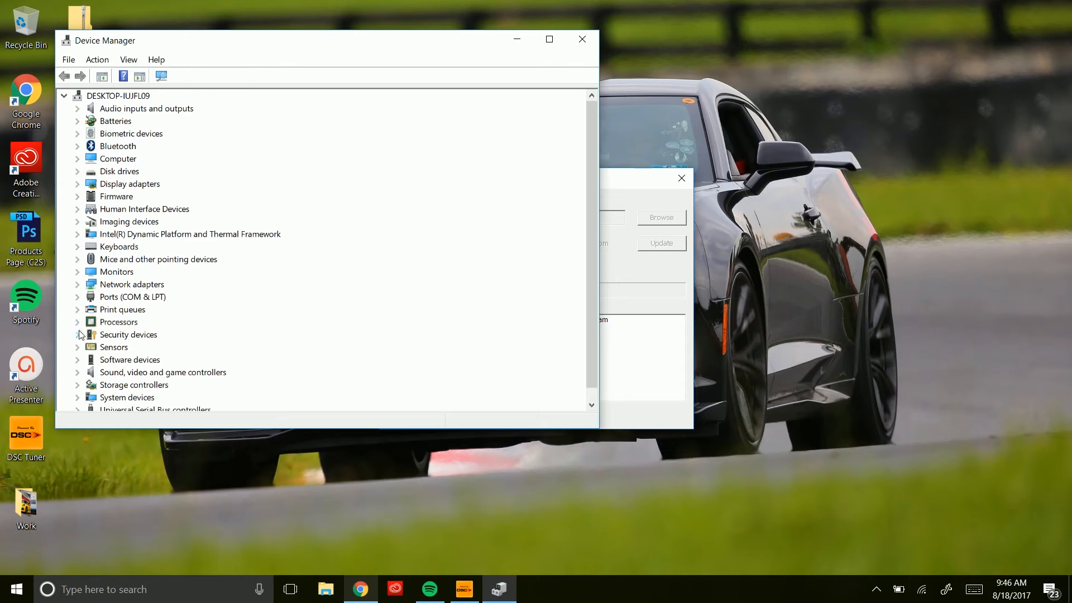
Change the CP210x USB to UART Bridge port number from COM3 to COM5, accepting the warning
left_click(77, 296)
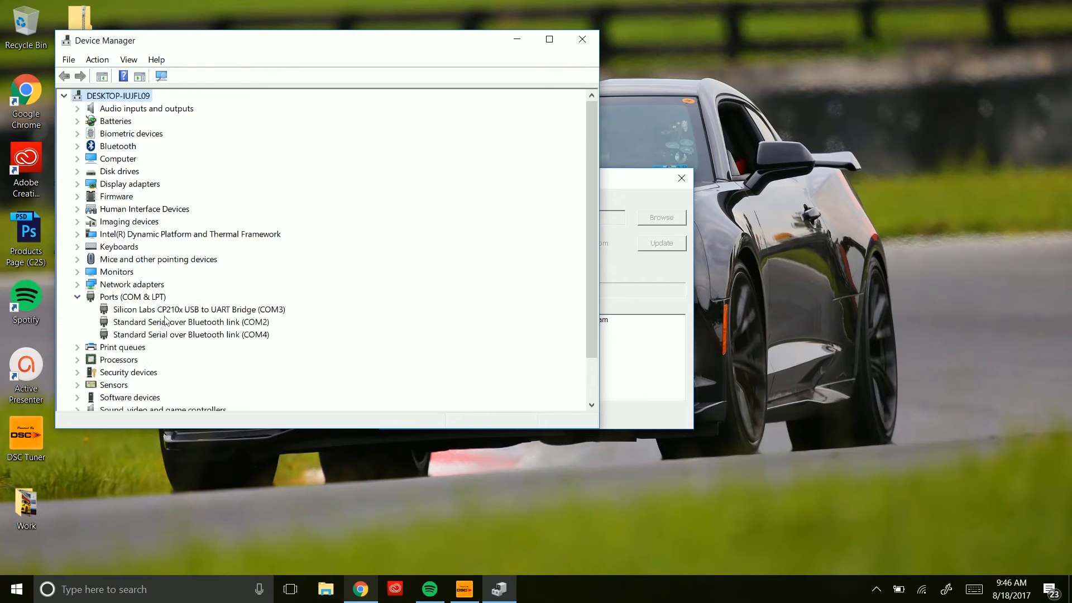
double_click(199, 309)
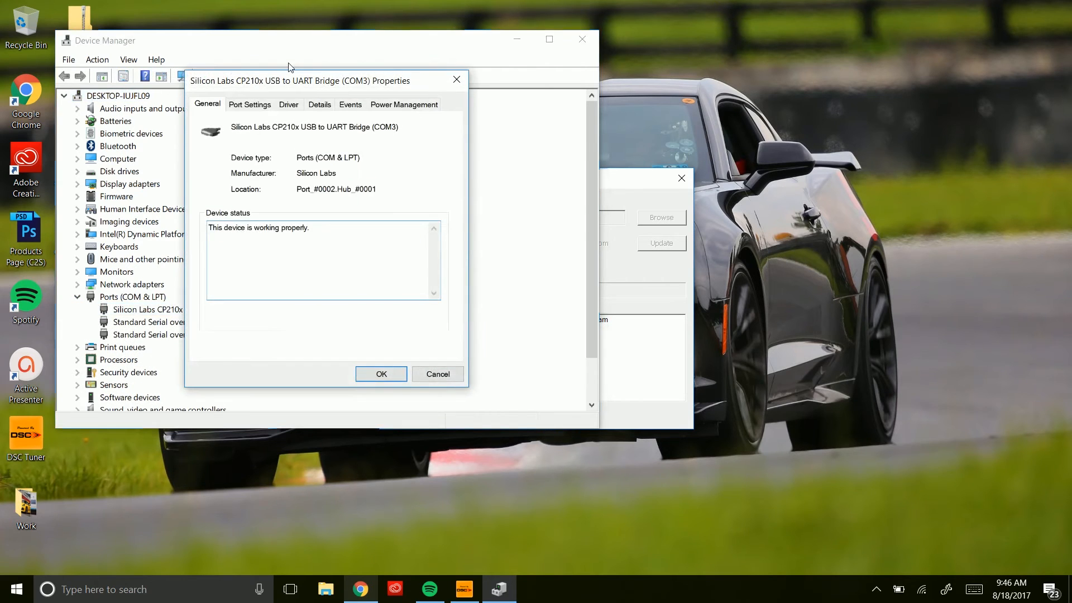
left_click(249, 103)
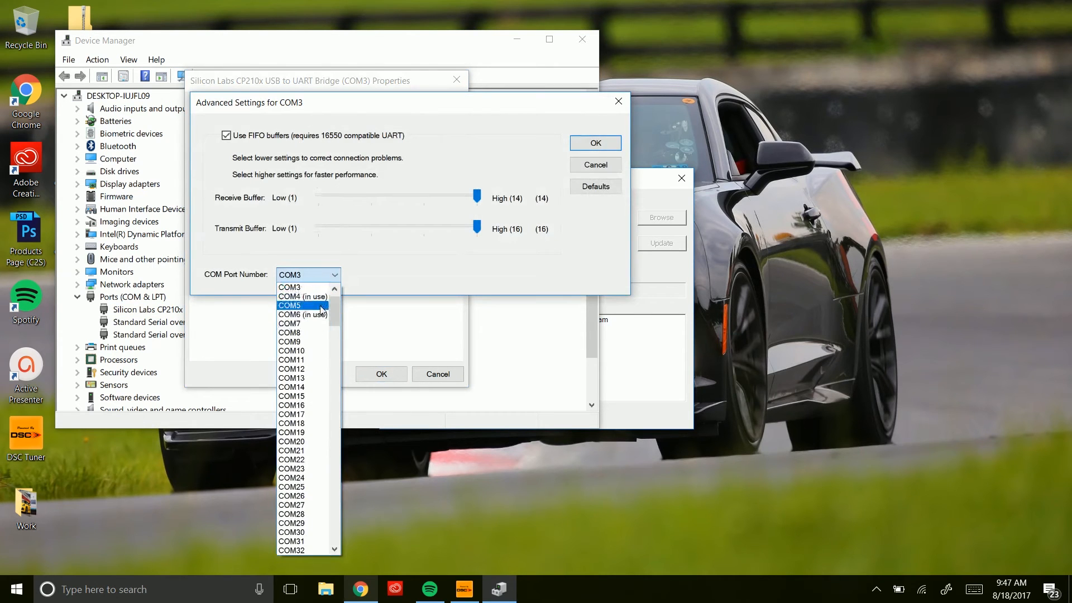
left_click(291, 305)
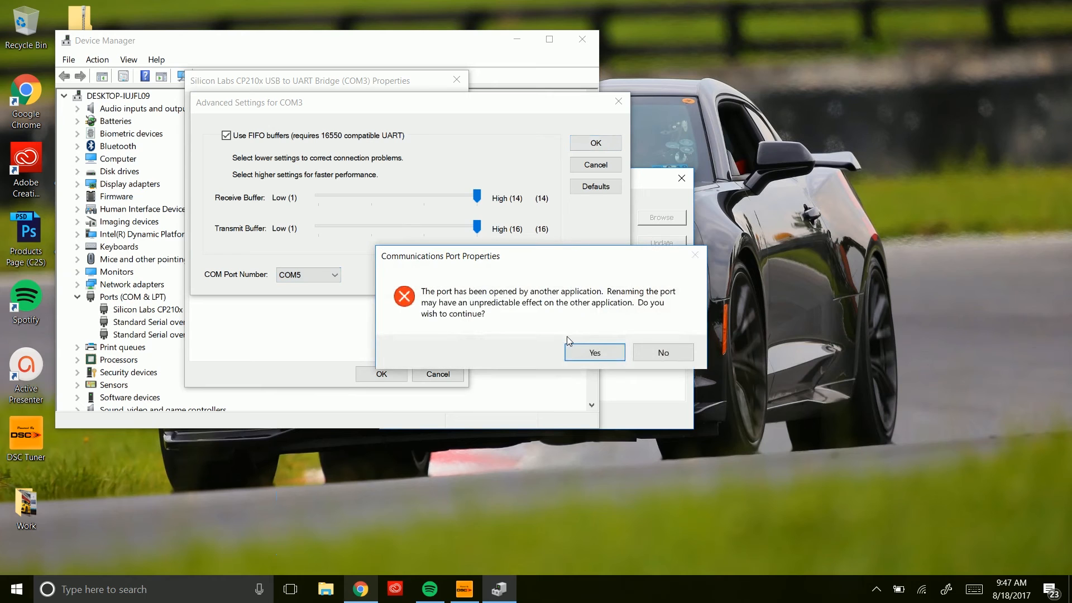
mouse_move(594, 352)
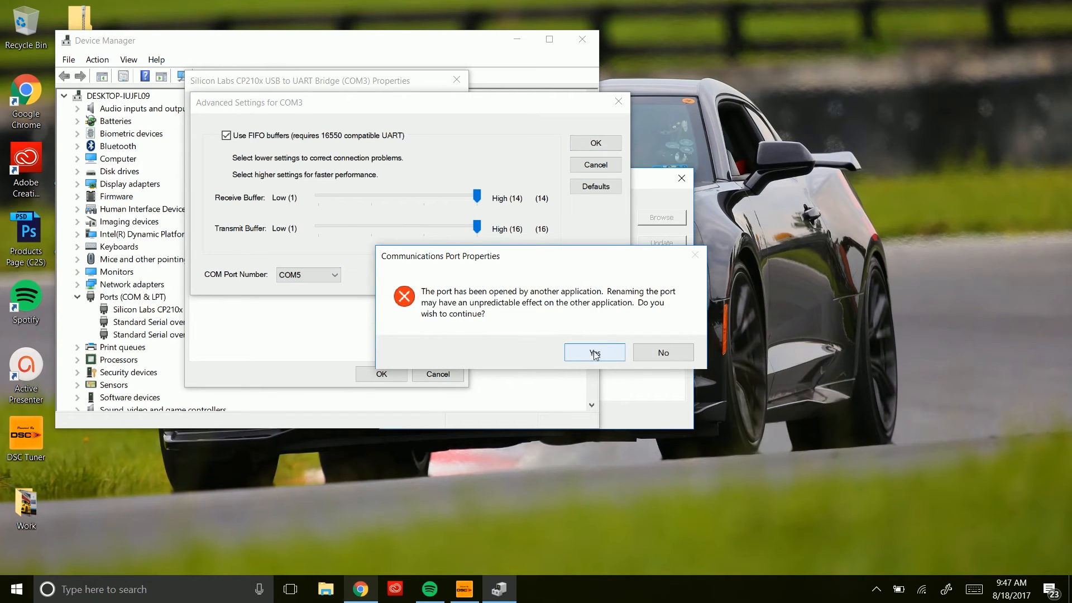
left_click(594, 352)
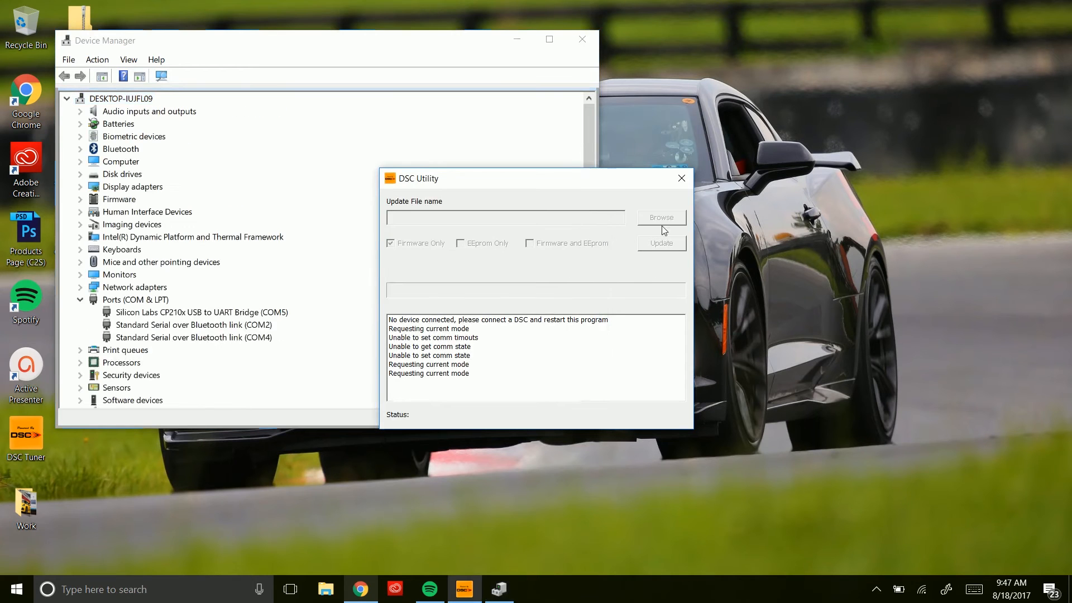
Close DSC Utility and its emptied folder, leaving the DSC Utility program placed on the desktop
left_click(680, 178)
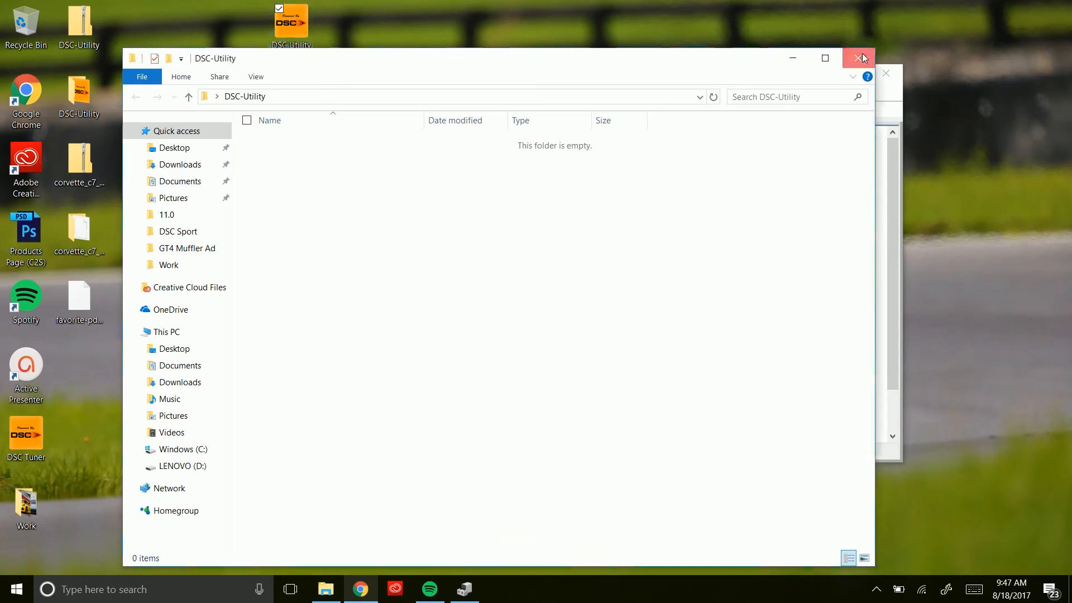
left_click(858, 57)
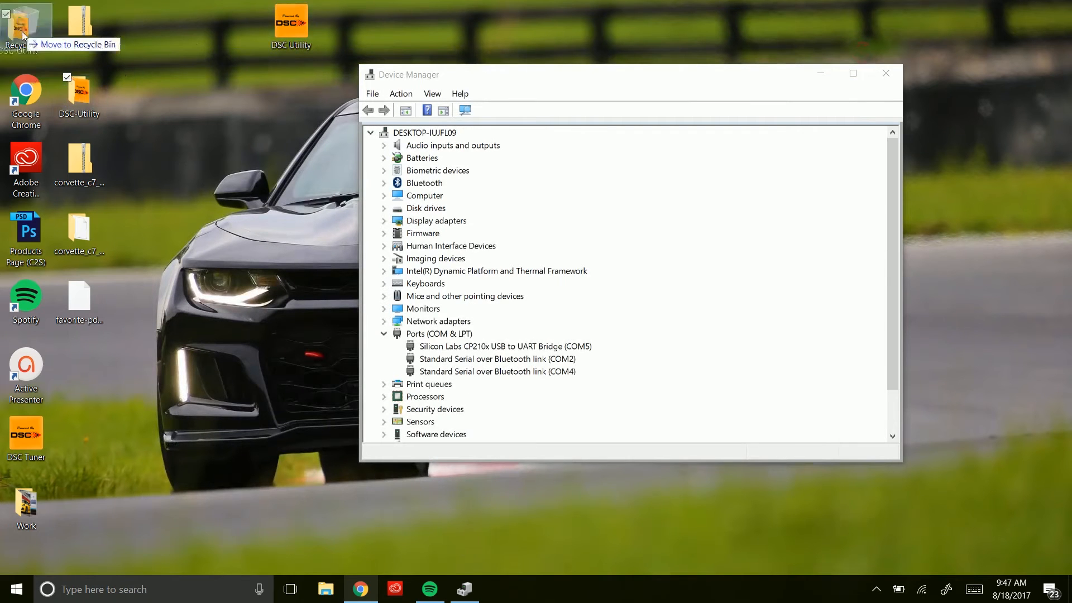
left_click_drag(290, 27, 184, 96)
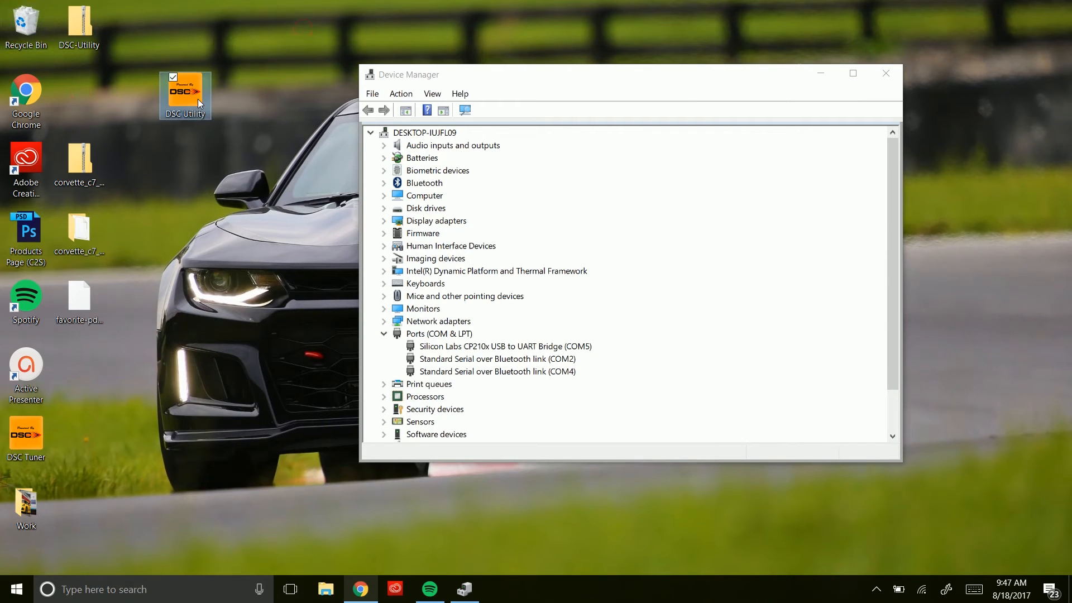
mouse_move(230, 181)
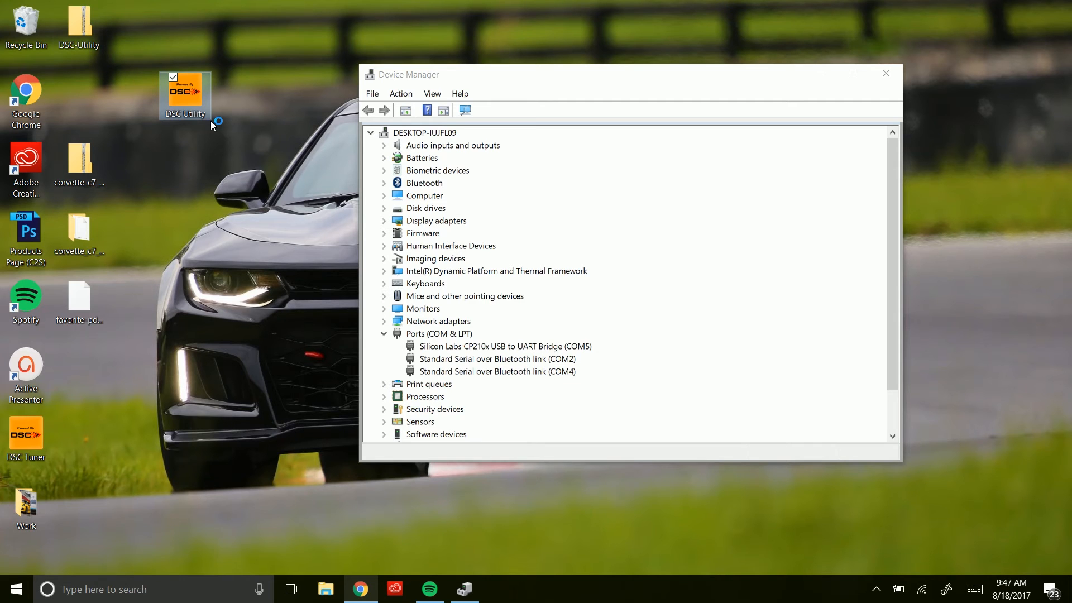
Load PasmC7V-bmp_enc-8-14-17.dsc from Desktop > corvette_c7_firmware and select Firmware and EEprom
double_click(184, 93)
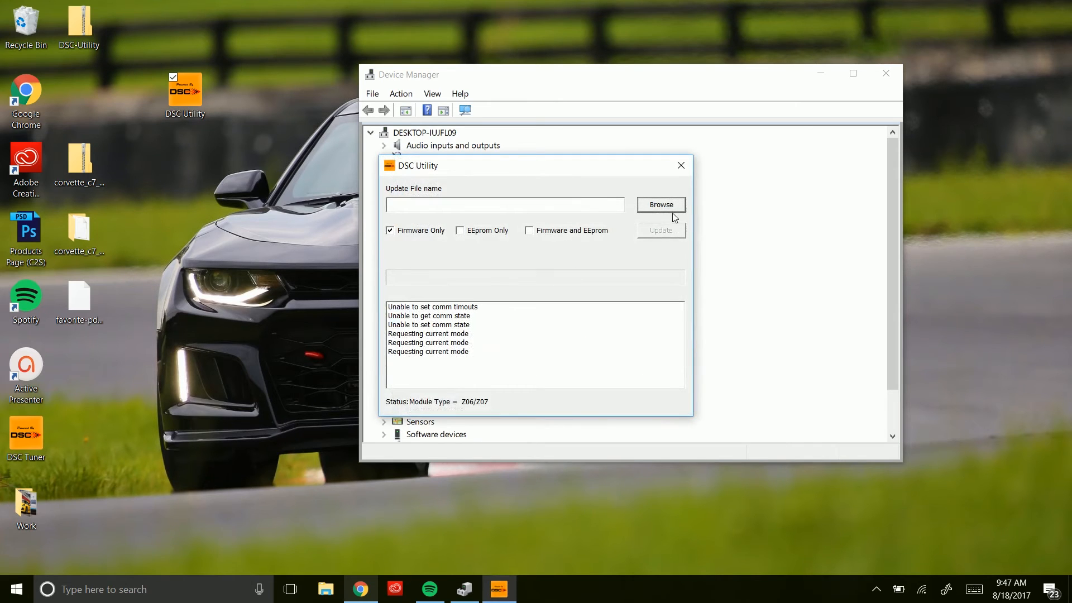
left_click(660, 204)
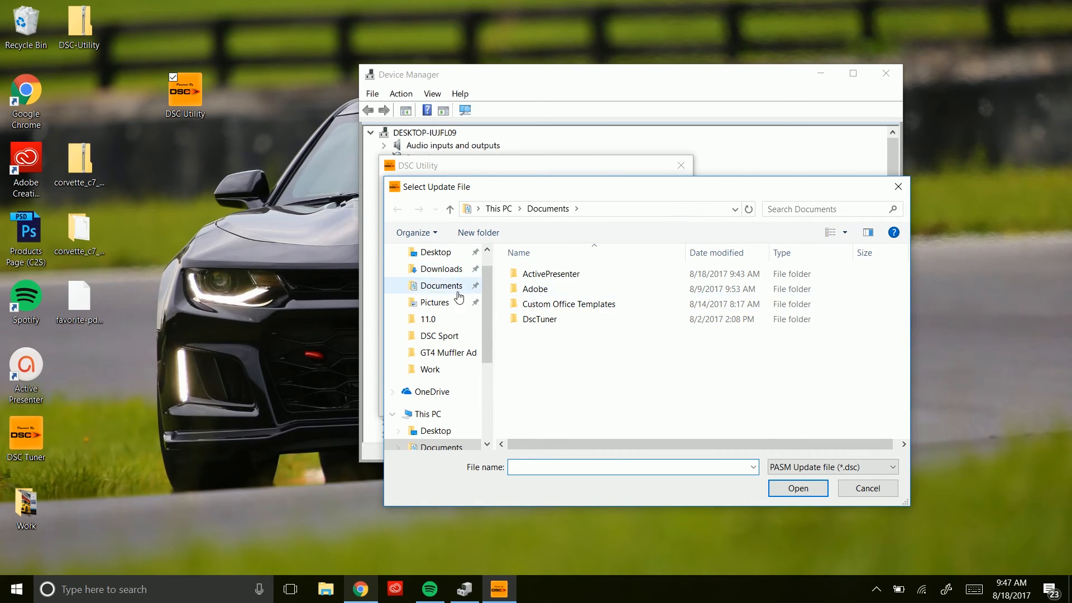
left_click(434, 251)
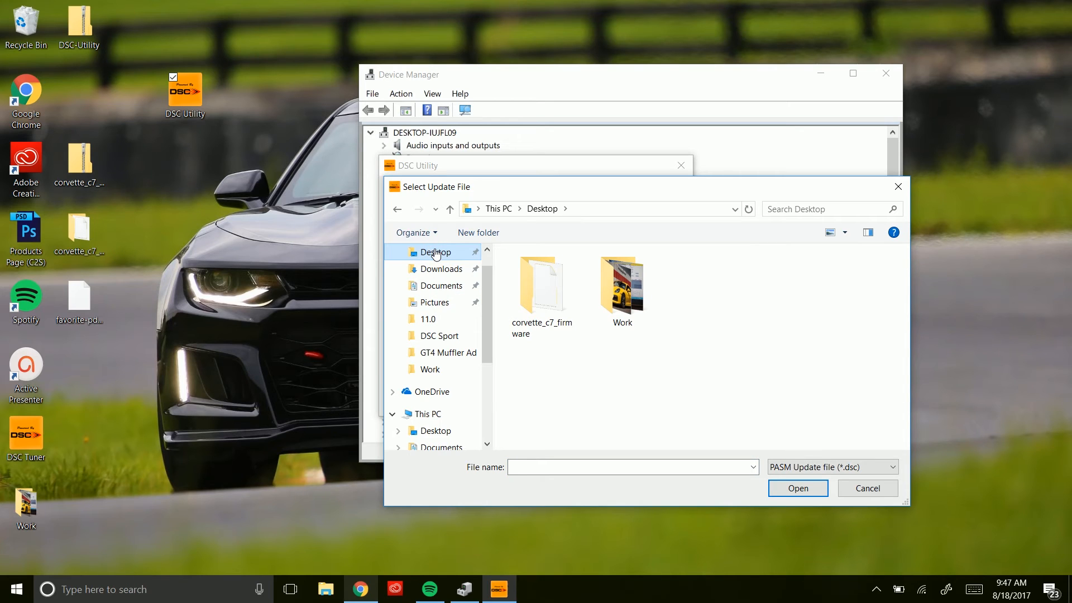
double_click(542, 282)
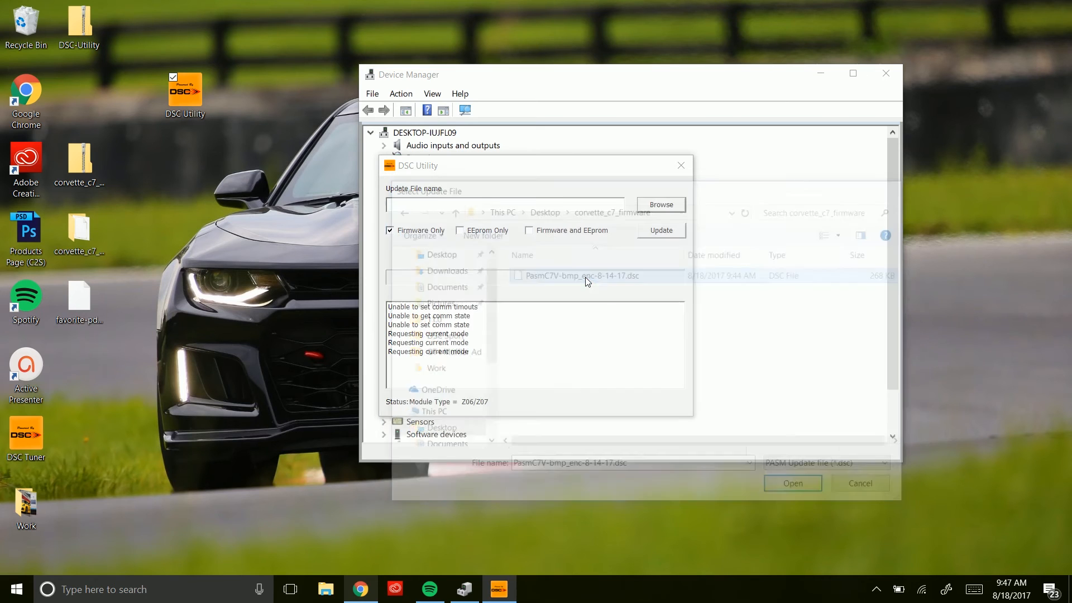
left_click(792, 483)
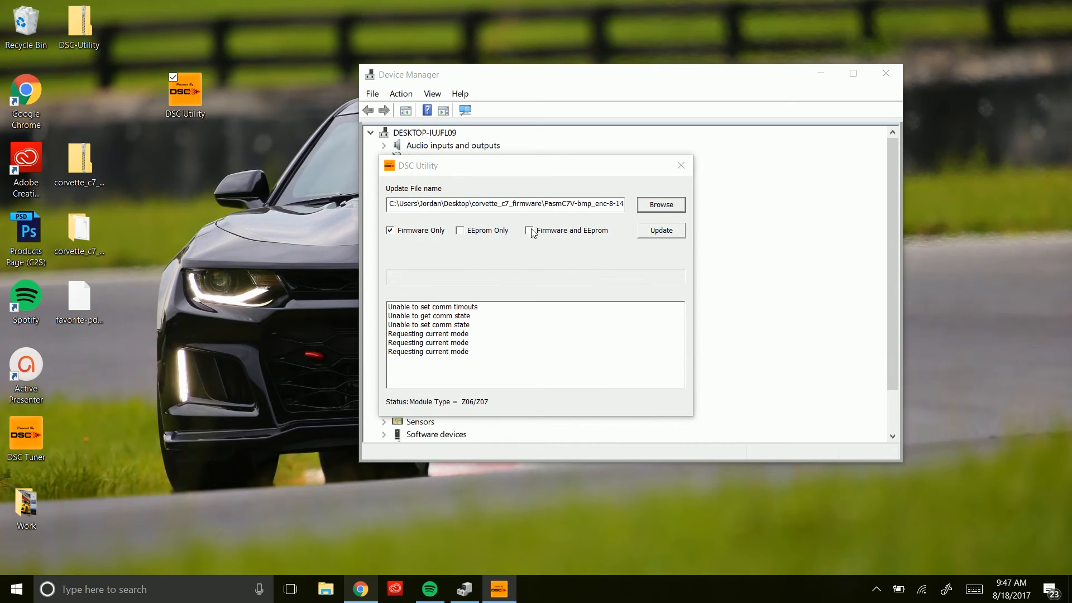
left_click(530, 230)
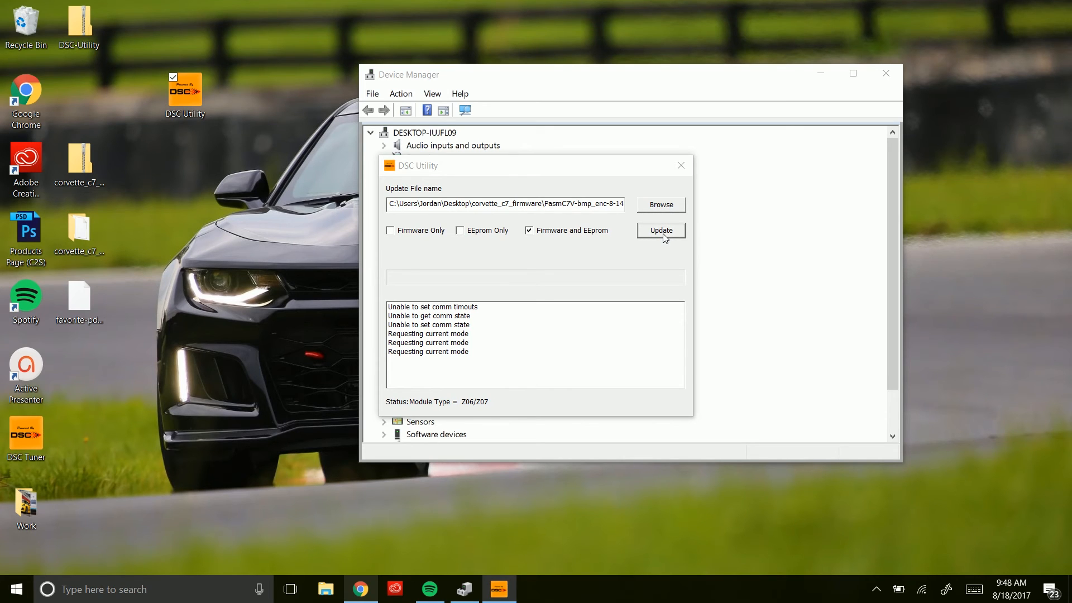
Run the update until the log shows module erased, write started and write ended, then close the utility
left_click(660, 230)
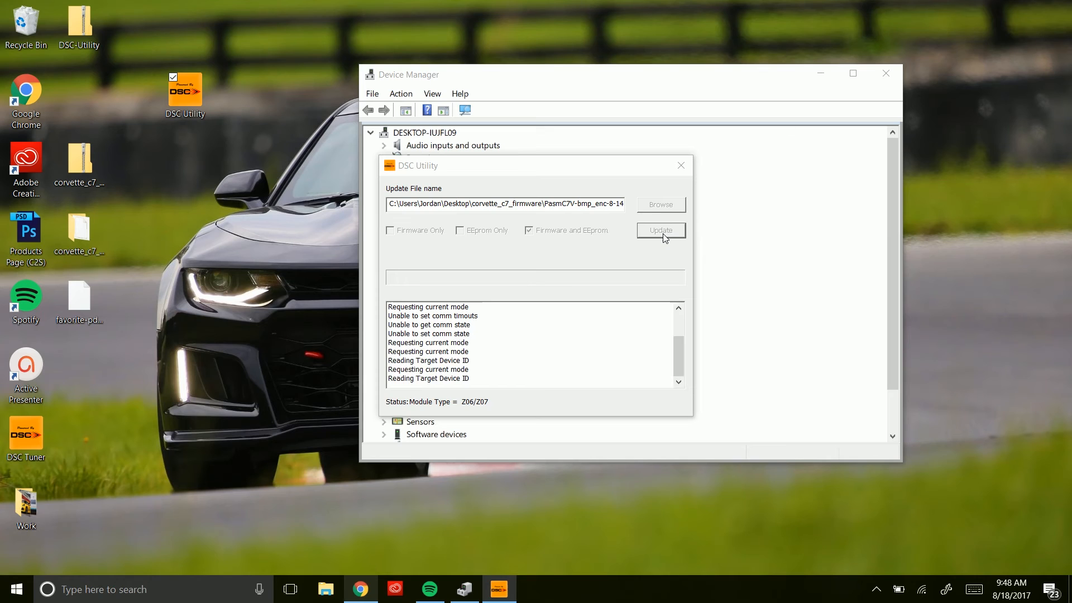
left_click(659, 230)
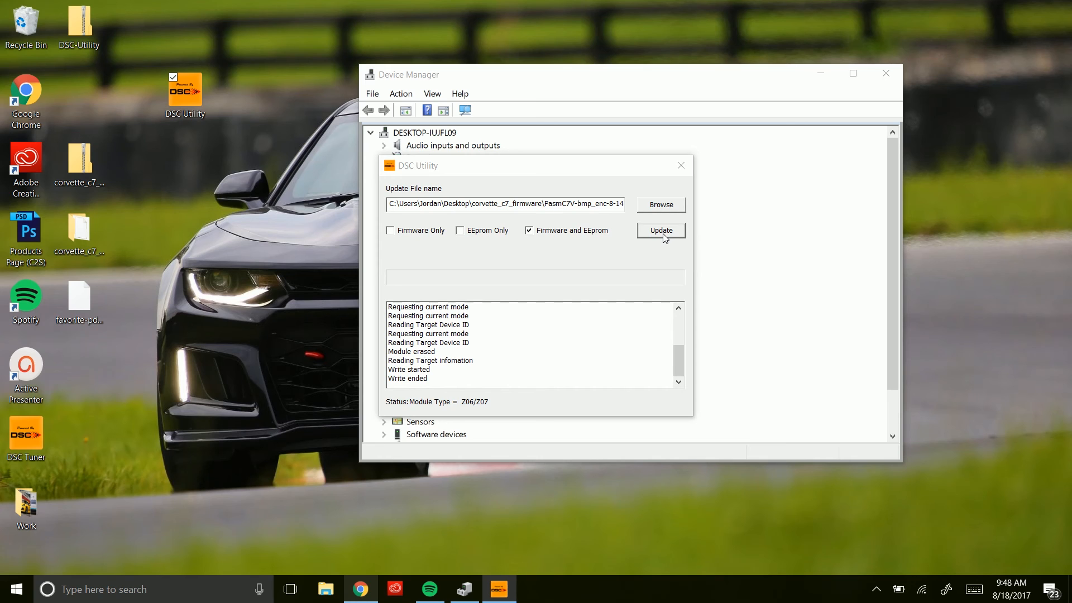
scroll("down", 3)
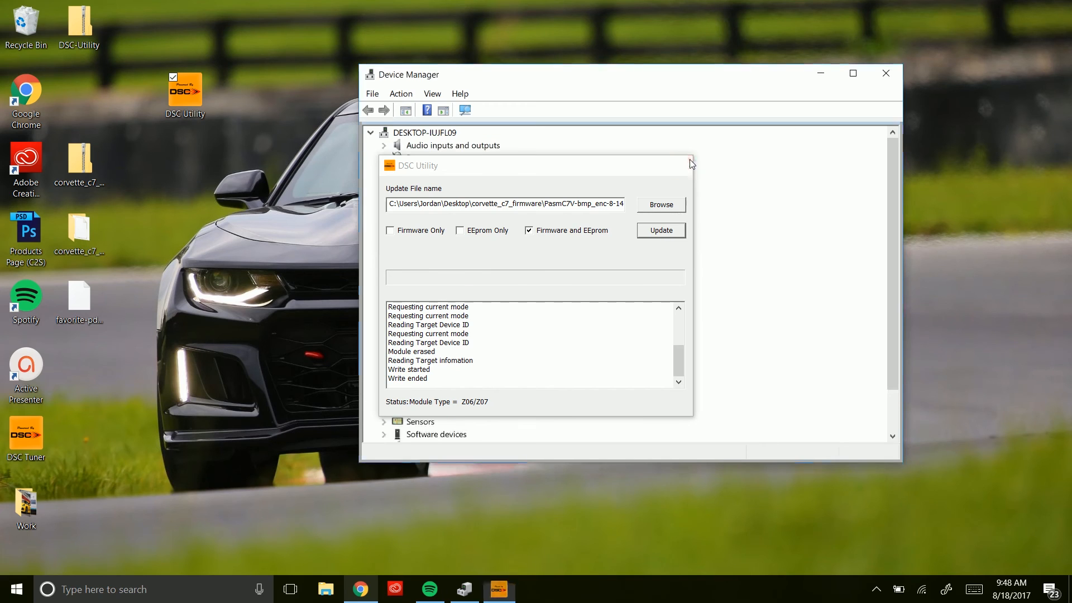
left_click(690, 165)
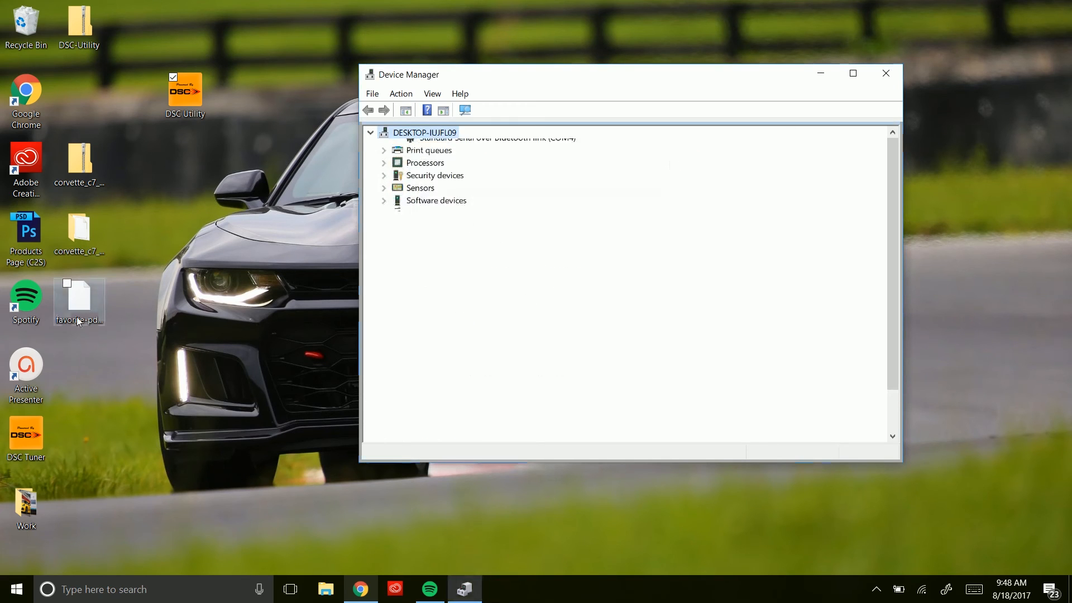
Launch DSC Tuner, apply Serial Settings to load the GForce values, and bring up Test Serial Port
double_click(26, 437)
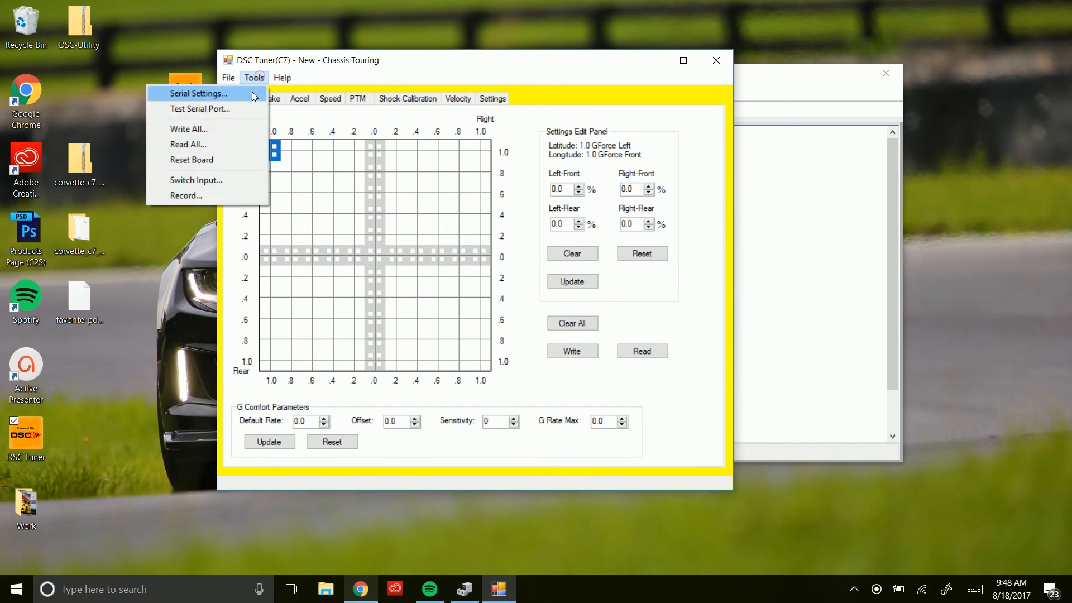
left_click(198, 92)
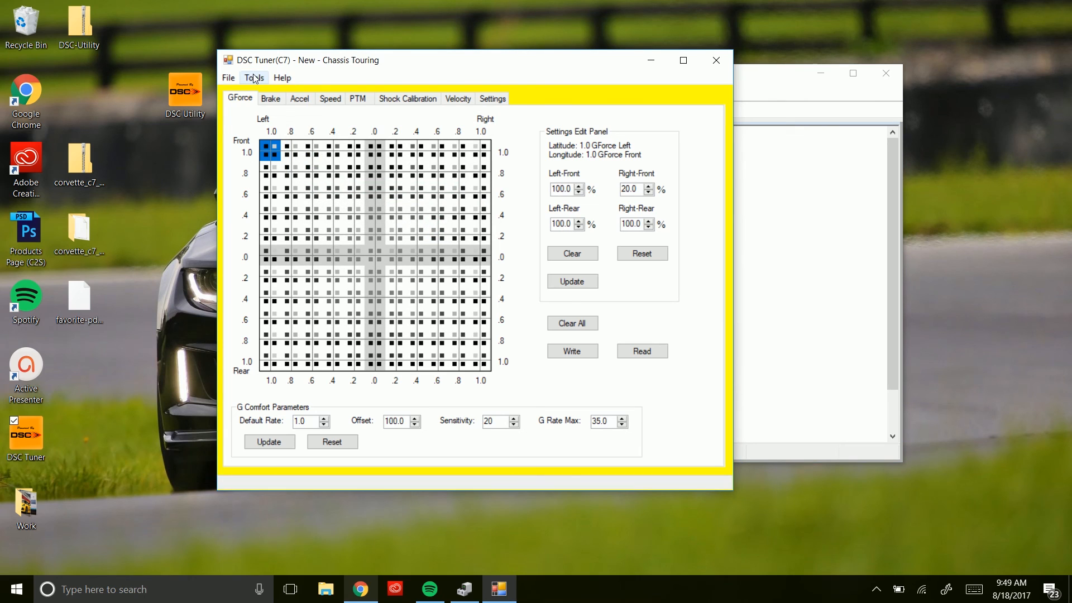
left_click(254, 77)
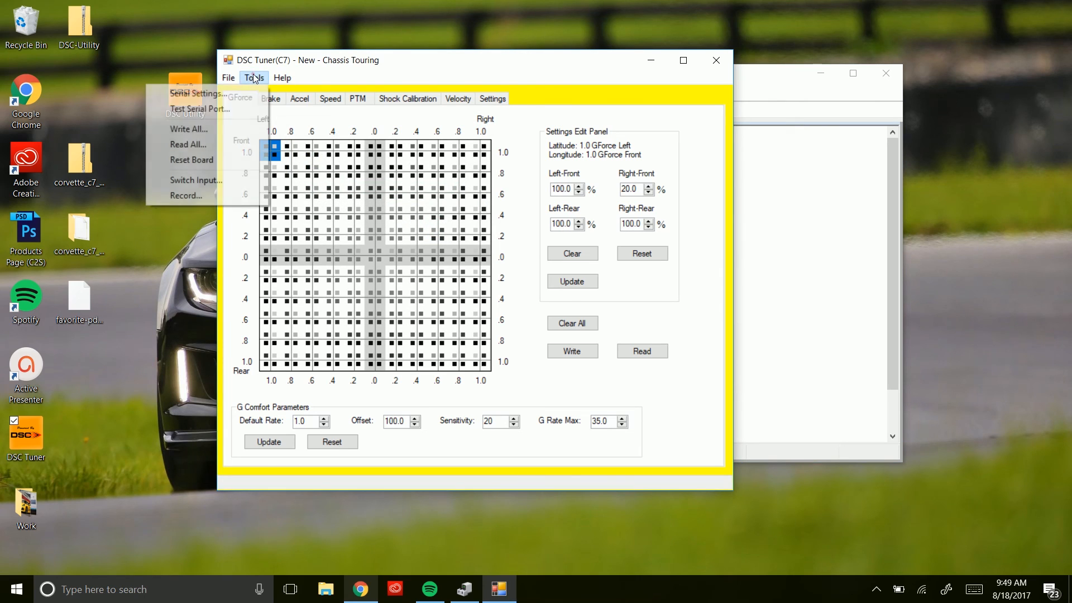
left_click(200, 108)
type("v")
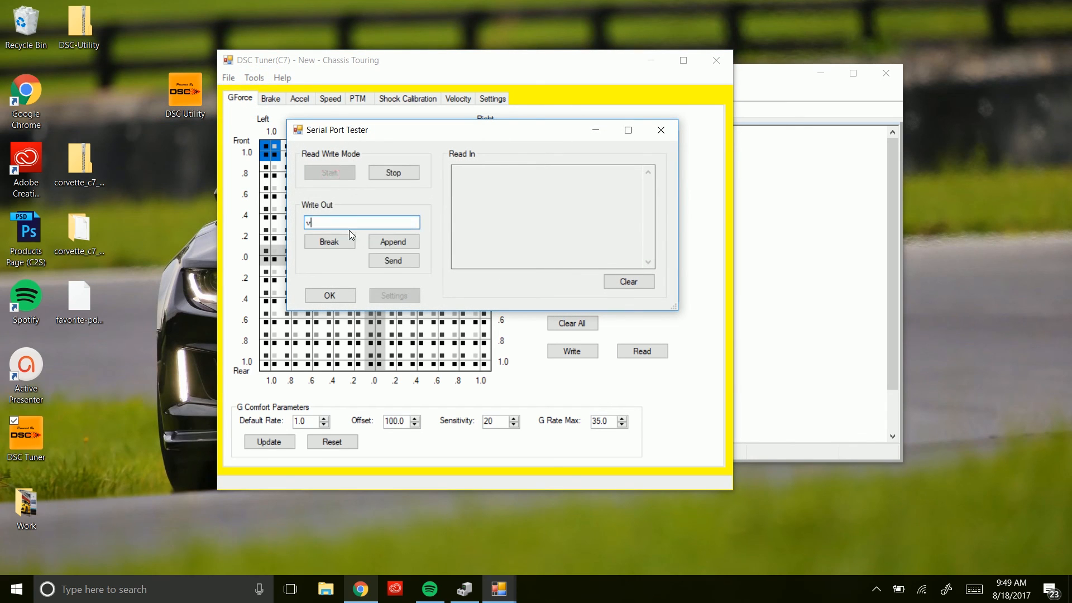
Send 'v' and read back 'Ver C7 2.1 8-14-17 V enc BMP', then close the tester
left_click(393, 260)
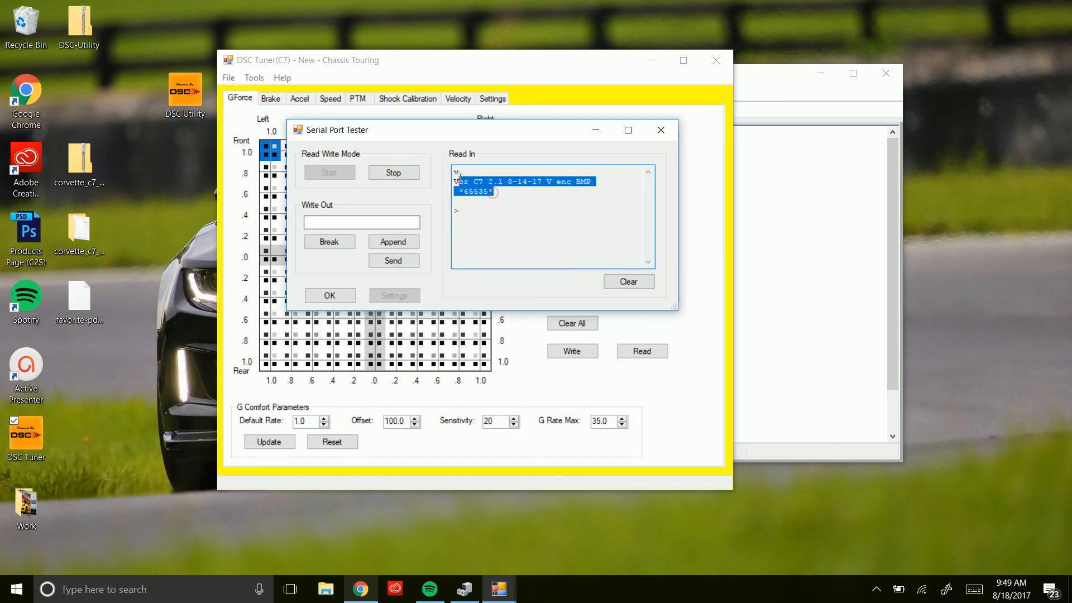
left_click(516, 204)
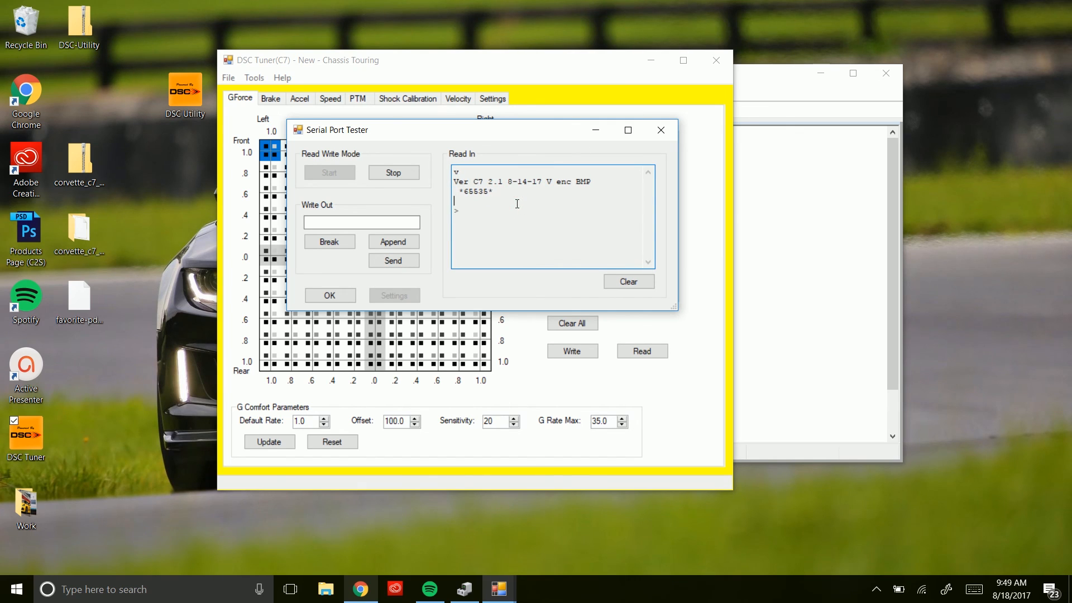
mouse_move(599, 197)
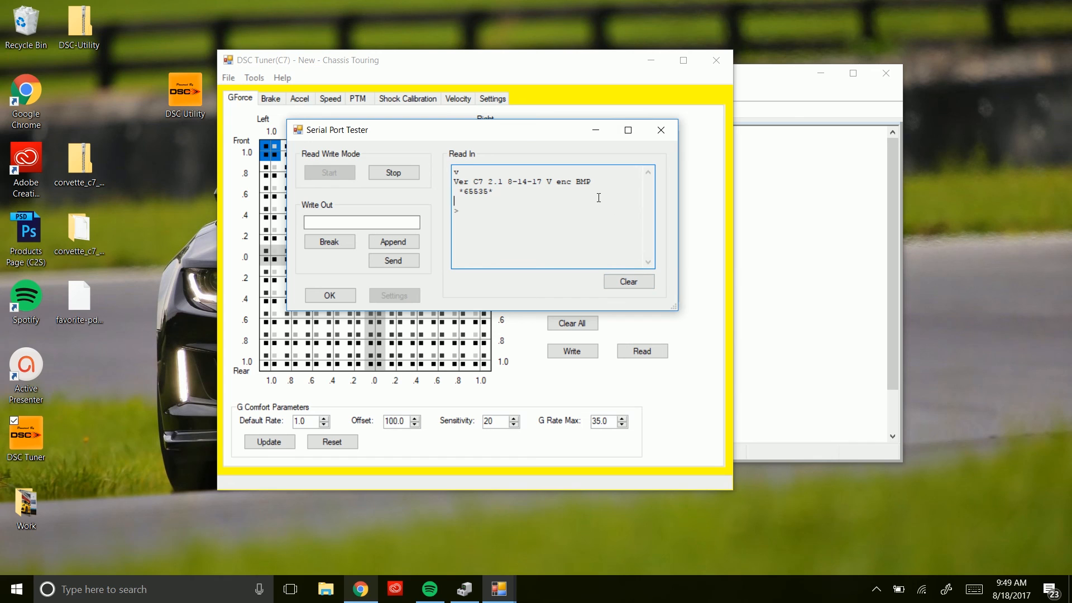
left_click(393, 172)
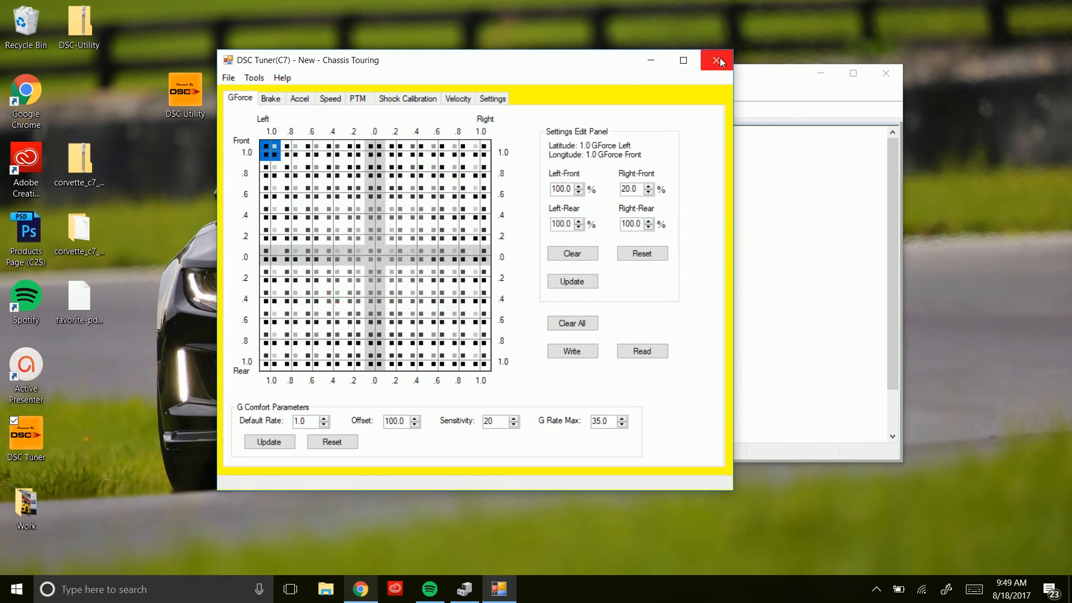
Quit DSC Tuner choosing No in Unsaved Changes and show the hidden tray icons
left_click(715, 61)
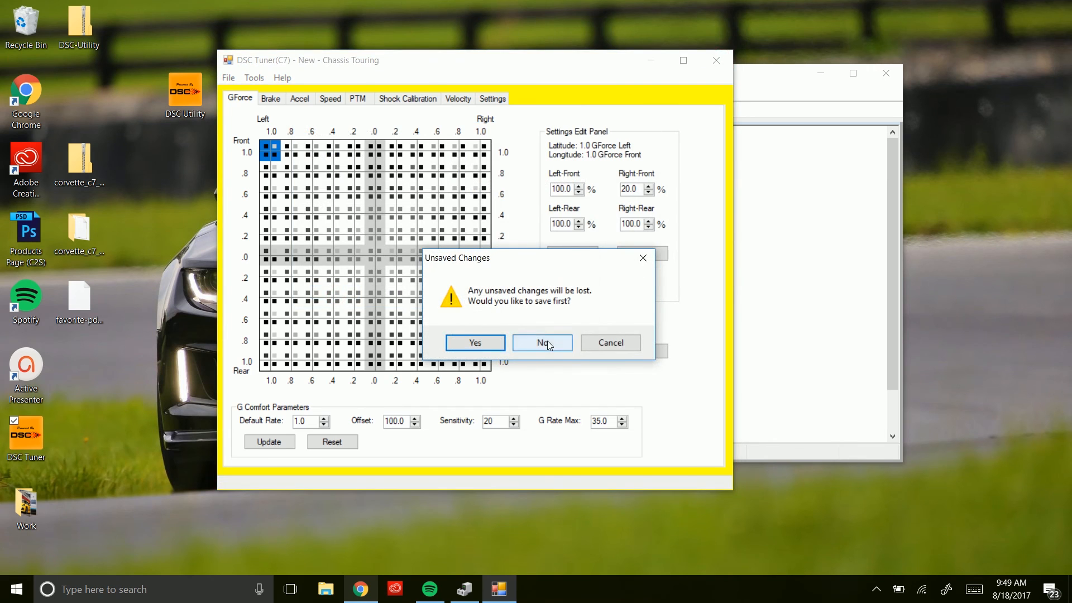
left_click(540, 343)
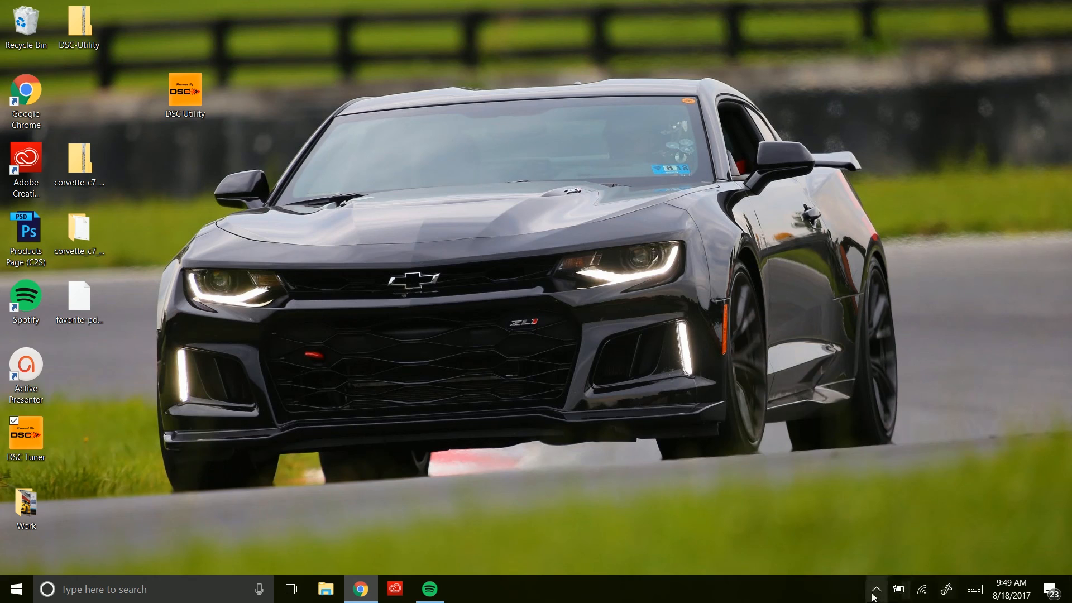
left_click(875, 588)
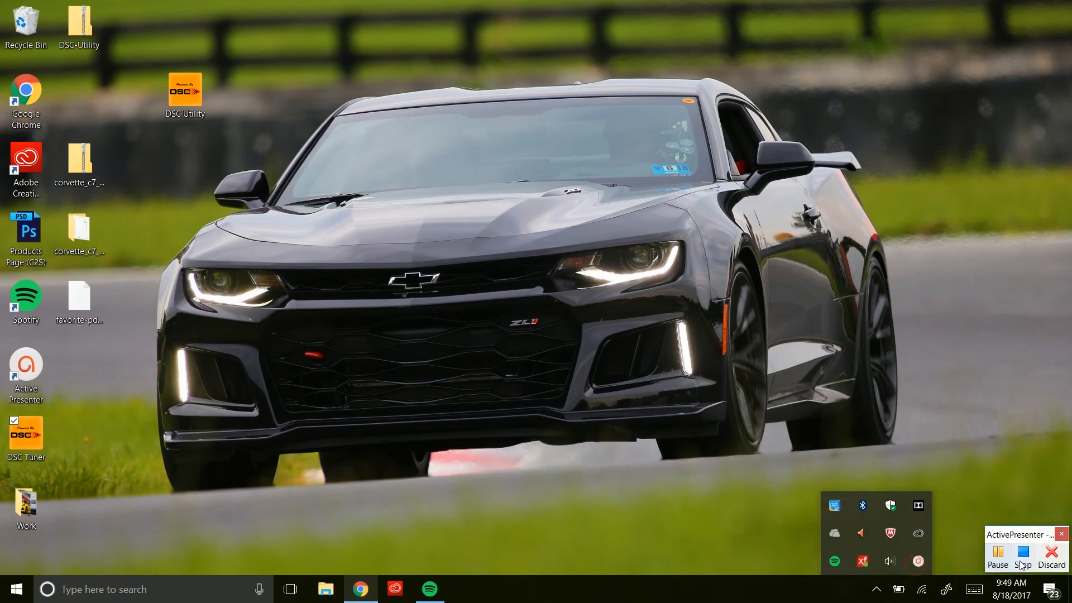